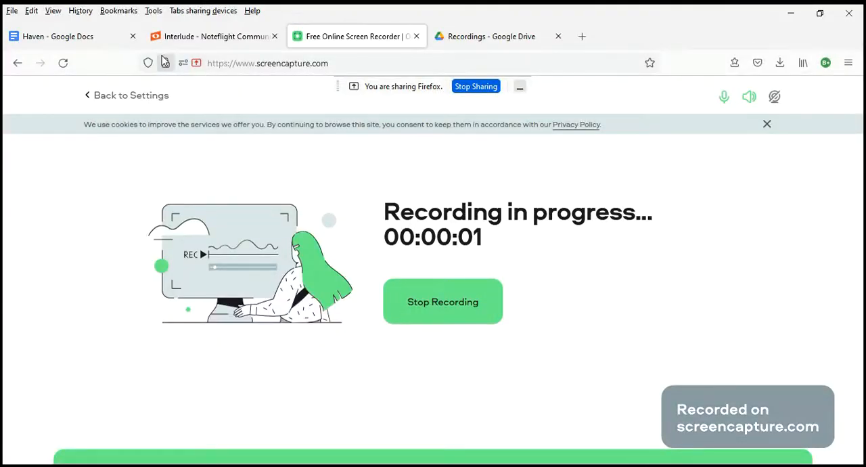
- Switch to the 'Haven - Google Docs' tab while the screen recording keeps running
left_click(58, 36)
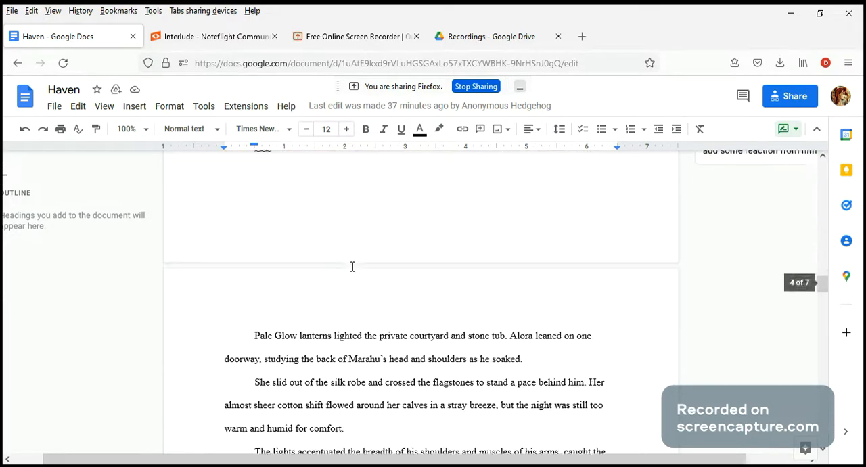
scroll("down", 3)
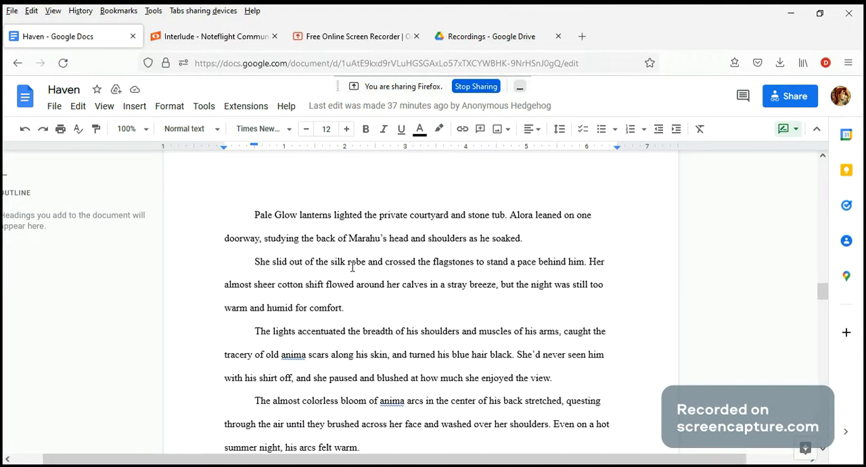
mouse_move(336, 230)
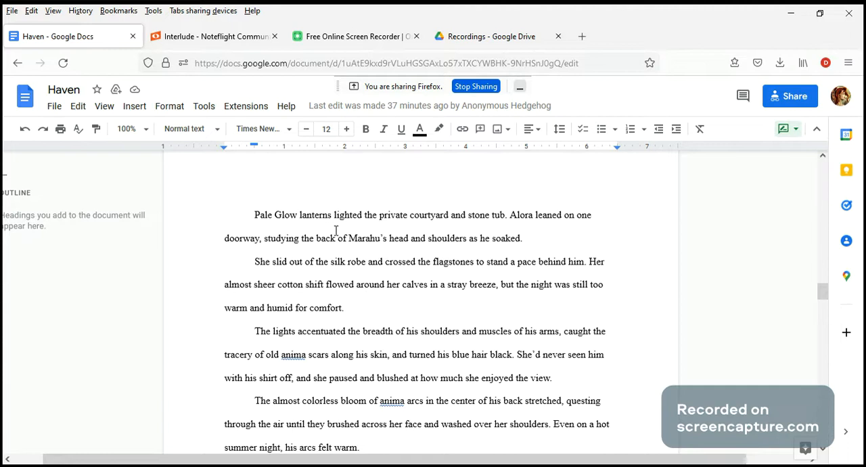
mouse_move(426, 220)
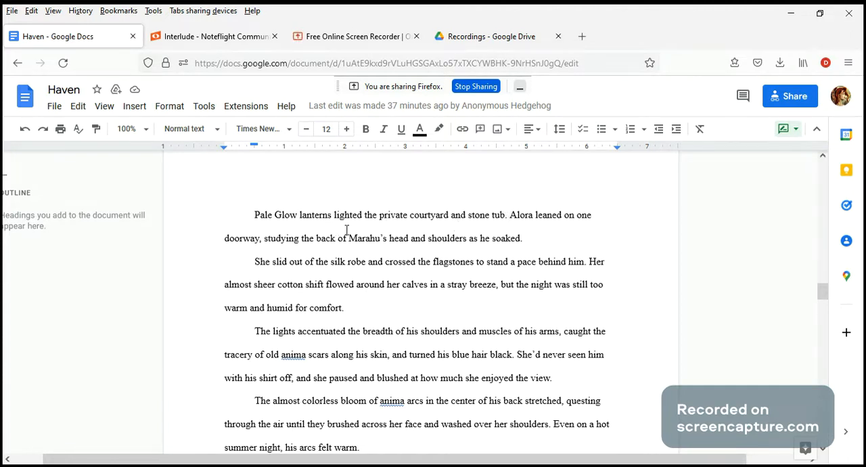
double_click(286, 215)
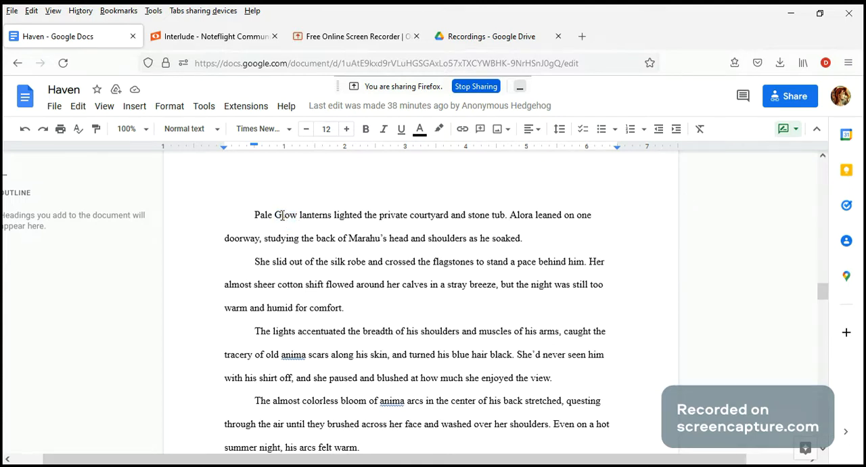
left_click(279, 214)
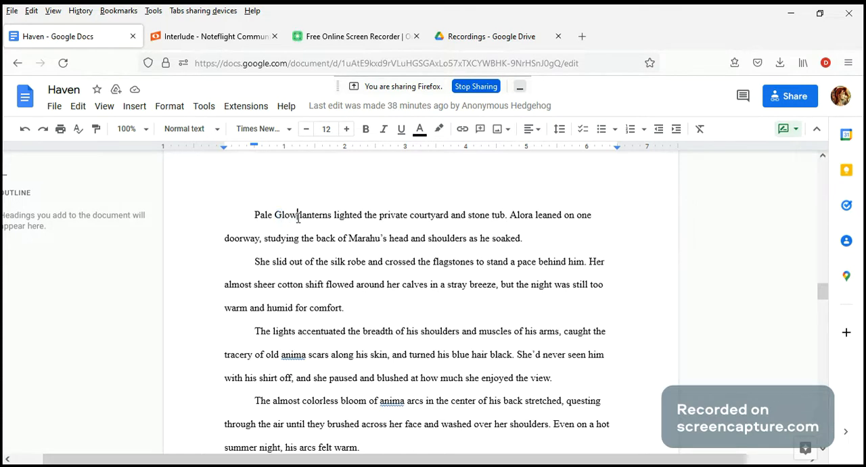
double_click(285, 214)
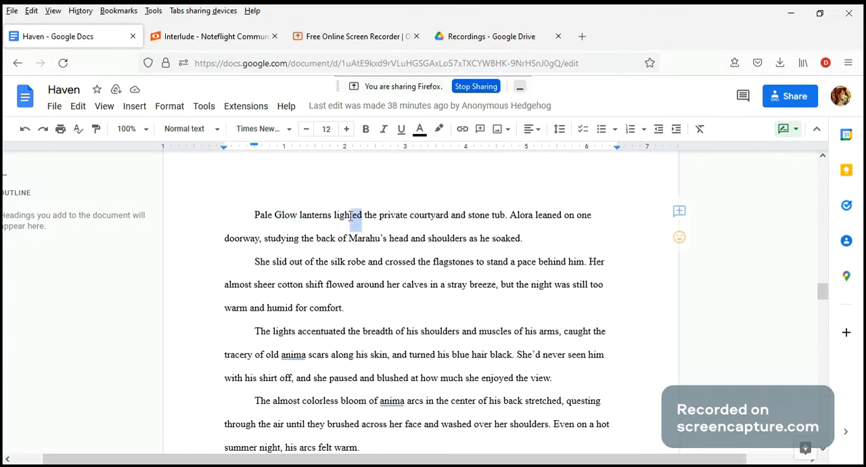
double_click(347, 215)
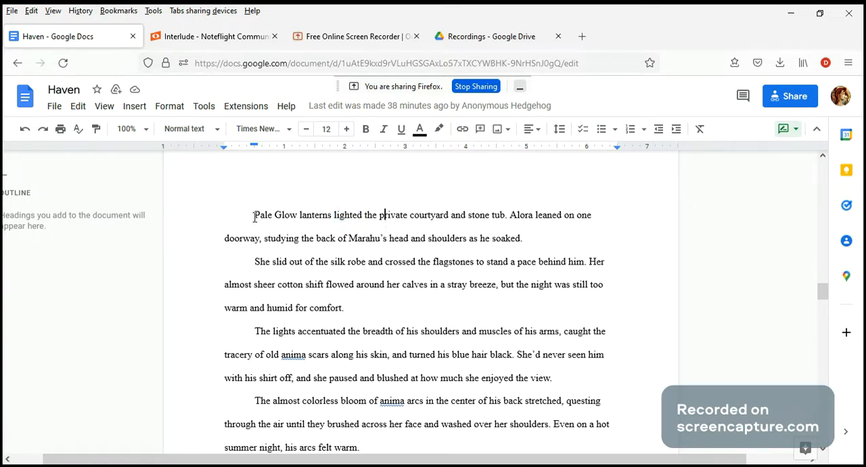
- Post an 'illuminated' comment on the word 'lighted' in the opening sentence
left_click_drag(254, 214, 507, 214)
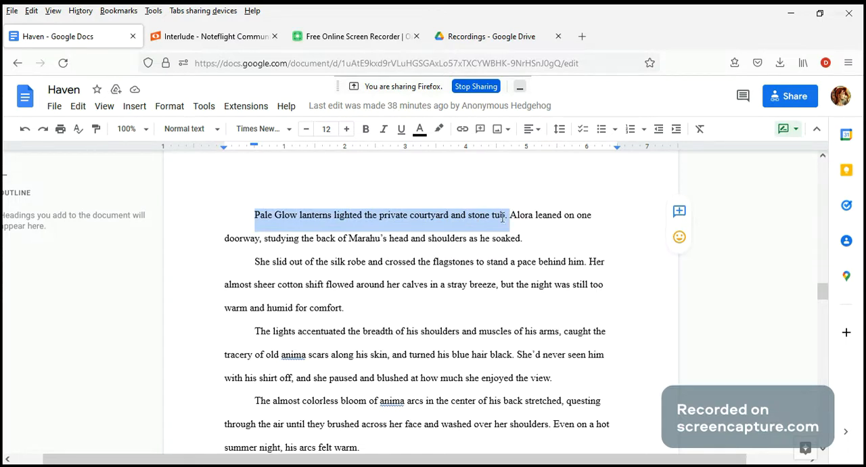
left_click(362, 215)
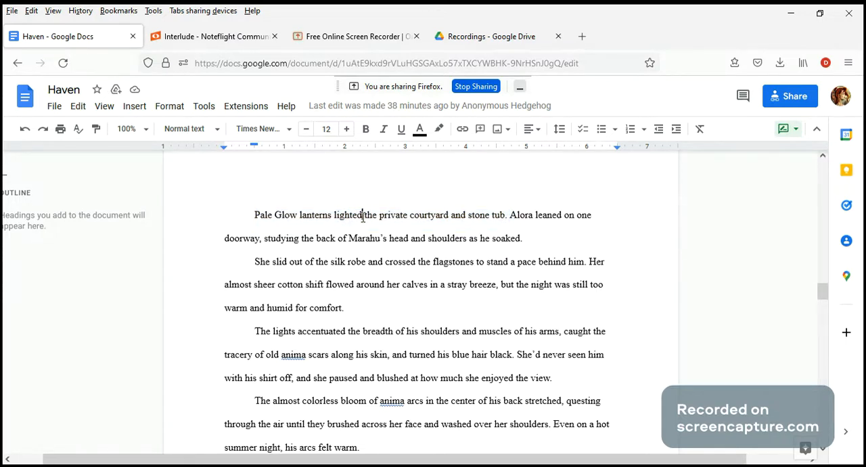
double_click(347, 214)
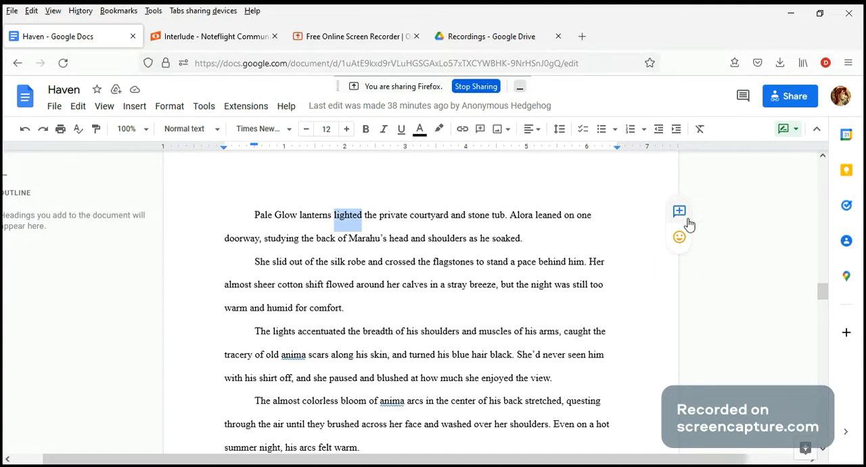
left_click(679, 211)
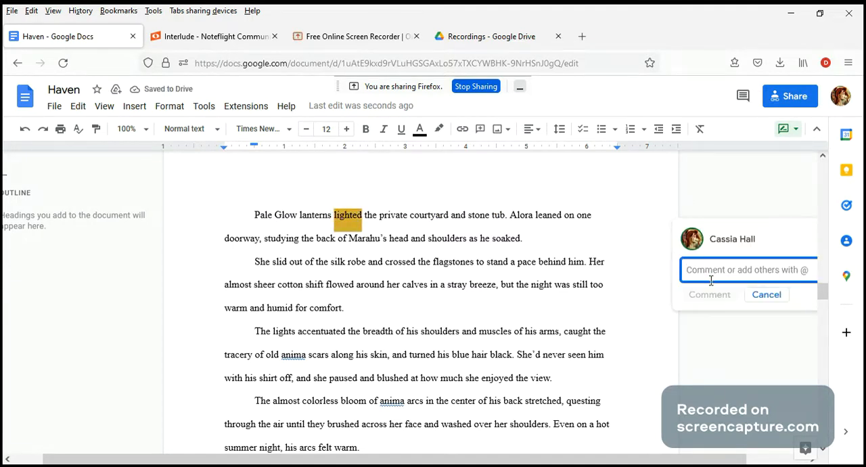
type("illuminated")
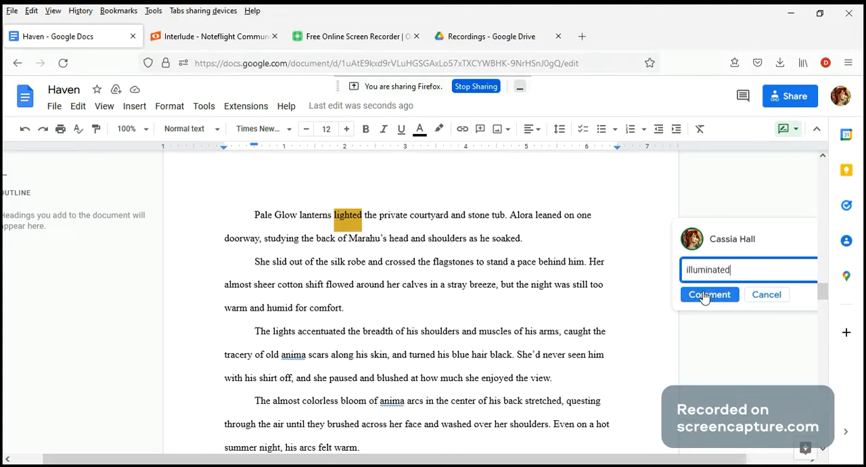
mouse_move(709, 294)
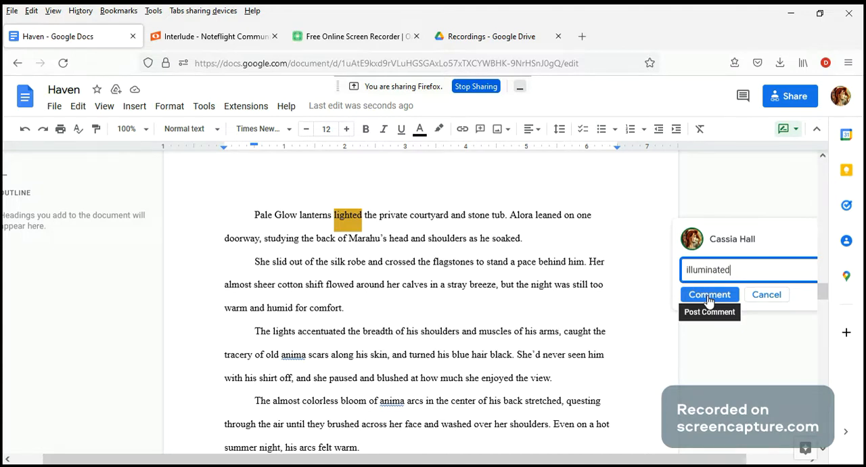
left_click(709, 294)
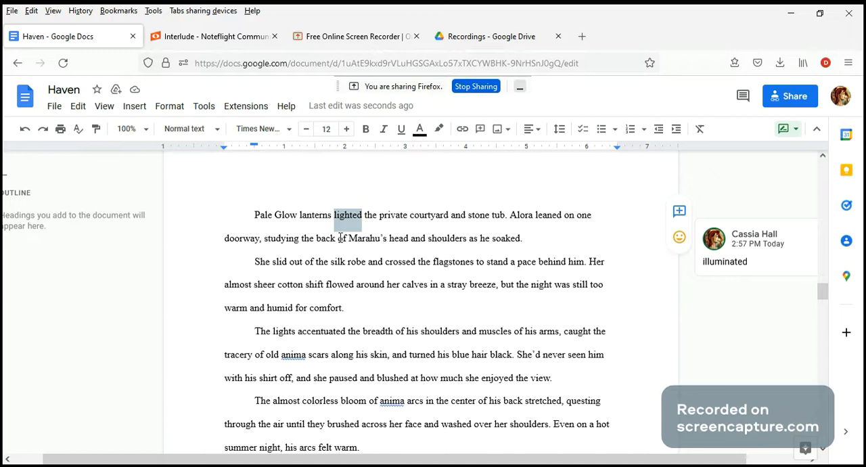
mouse_move(504, 237)
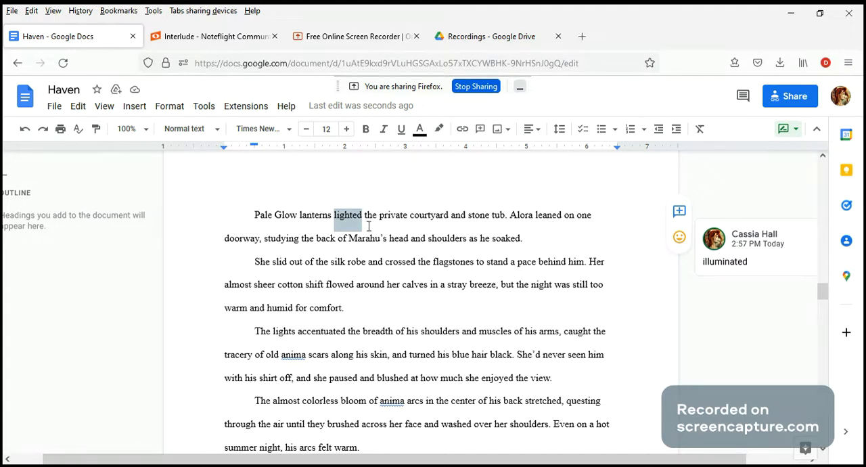
mouse_move(402, 252)
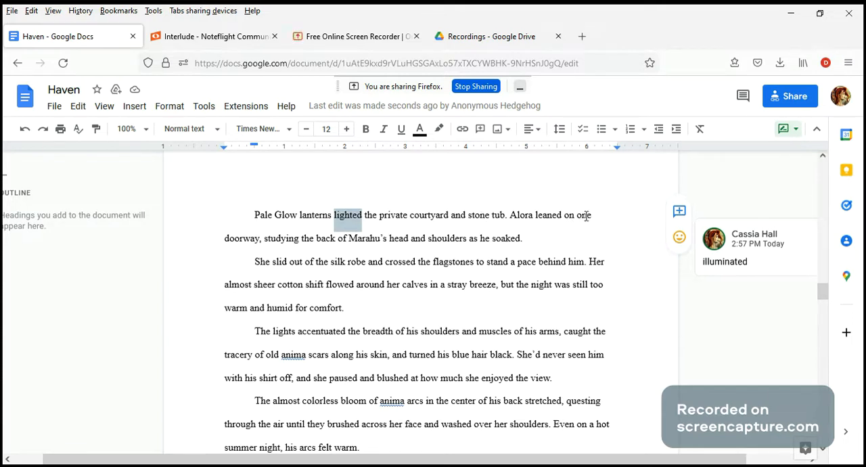
- Select 'one' at the line end, then the phrase 'slid out of' for commenting
double_click(347, 215)
type("against a")
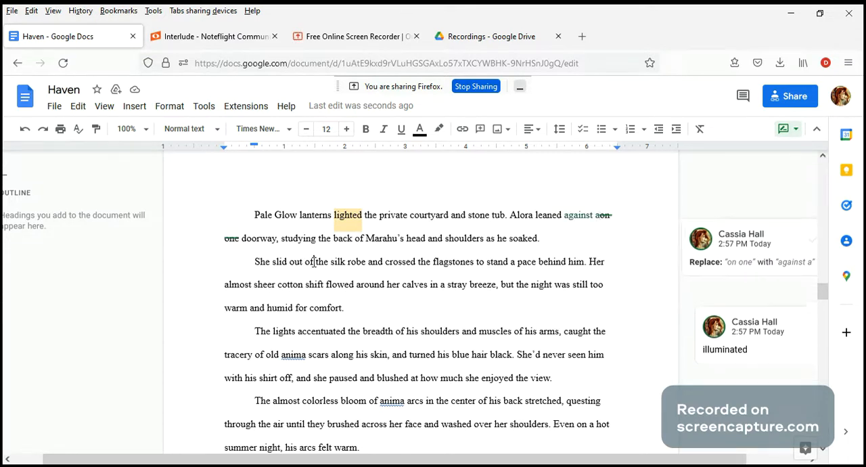
left_click_drag(270, 261, 315, 261)
type("slipped off")
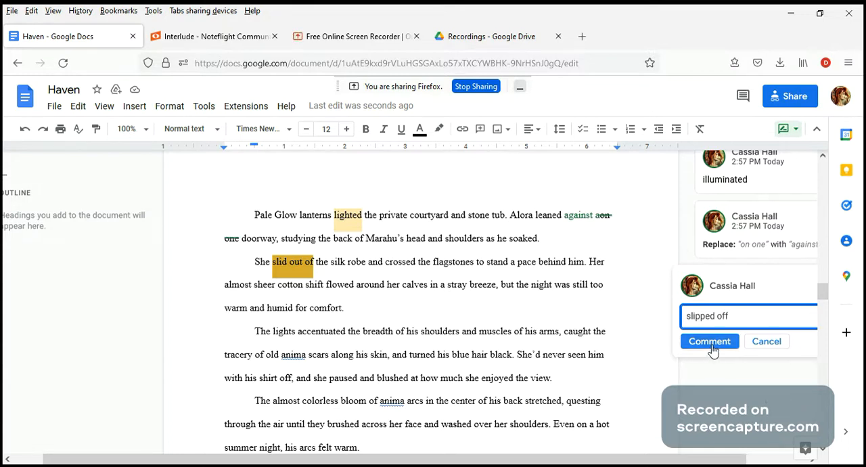
- Post the 'slipped off' comment on 'slid out of'
left_click(709, 341)
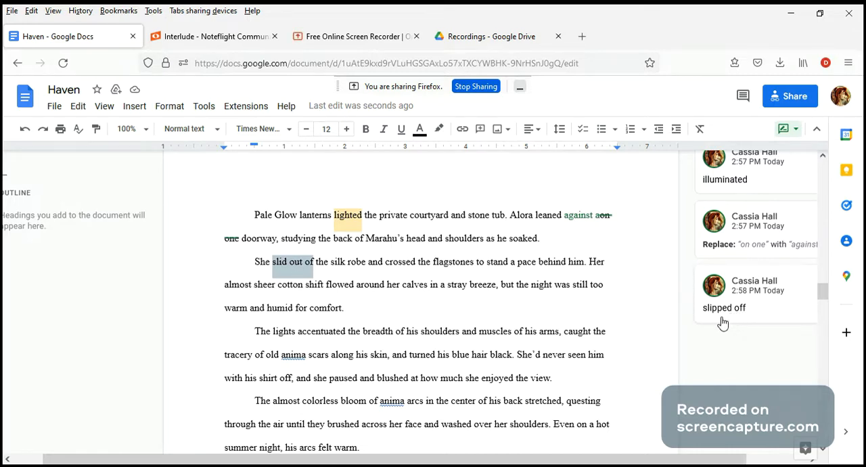
mouse_move(725, 323)
type("her")
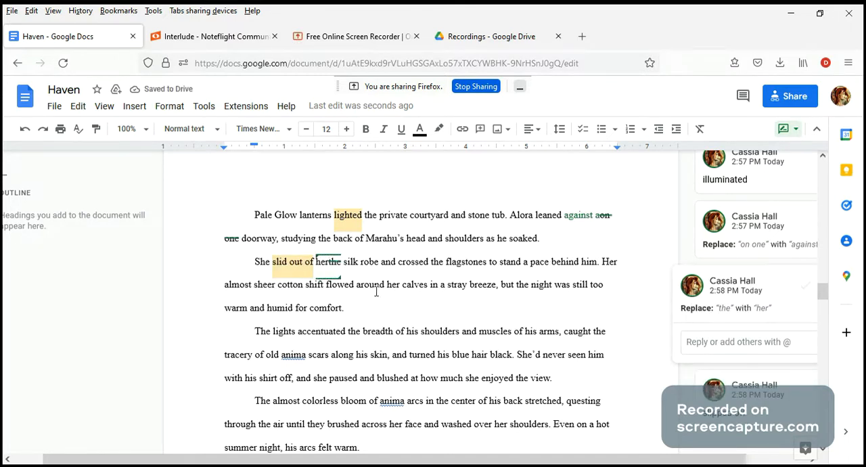
mouse_move(812, 376)
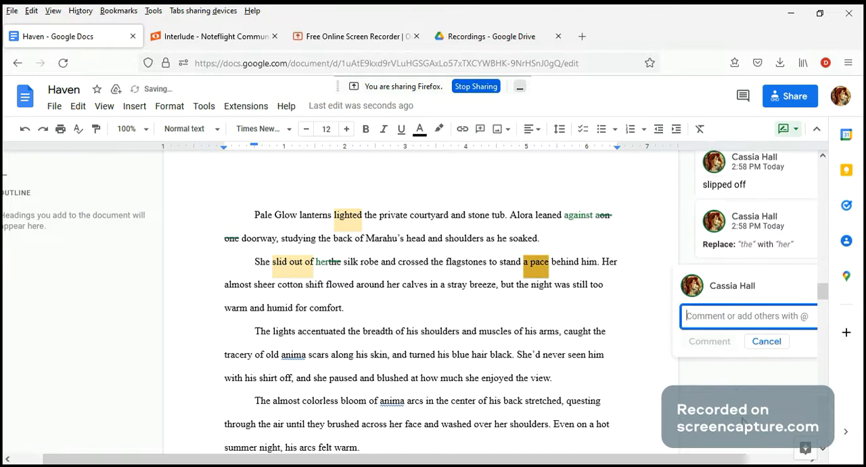
- Post the 'needed?' comment on the phrase 'a pace'
type("needed?")
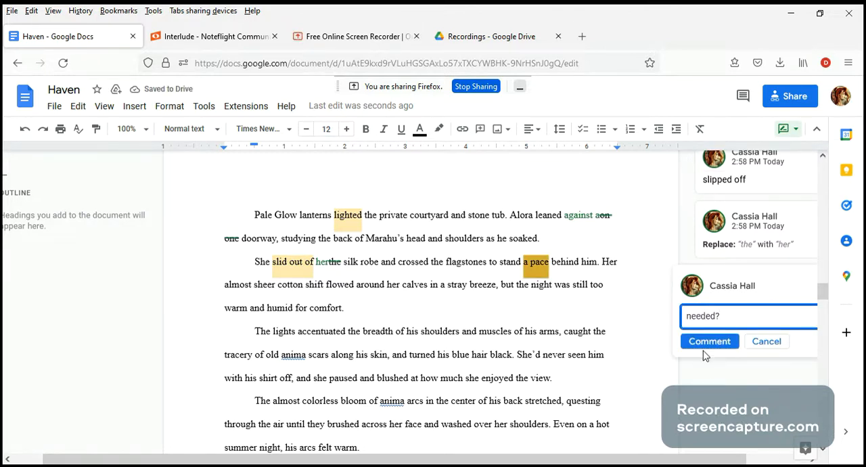
left_click(709, 341)
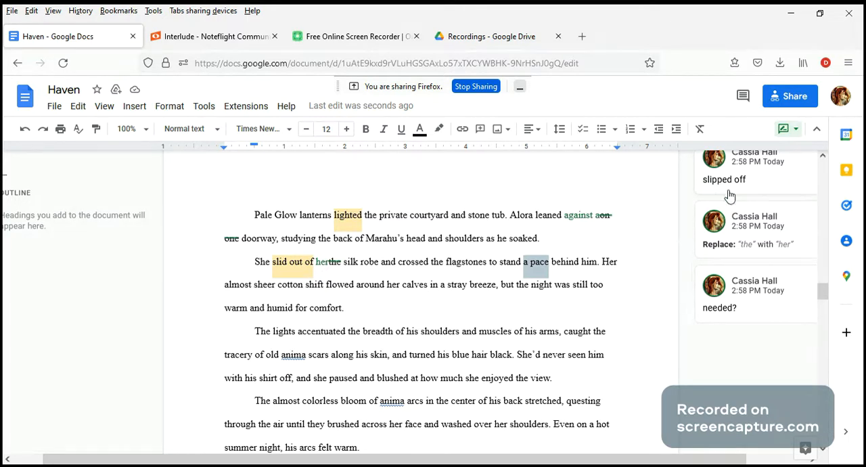
mouse_move(617, 190)
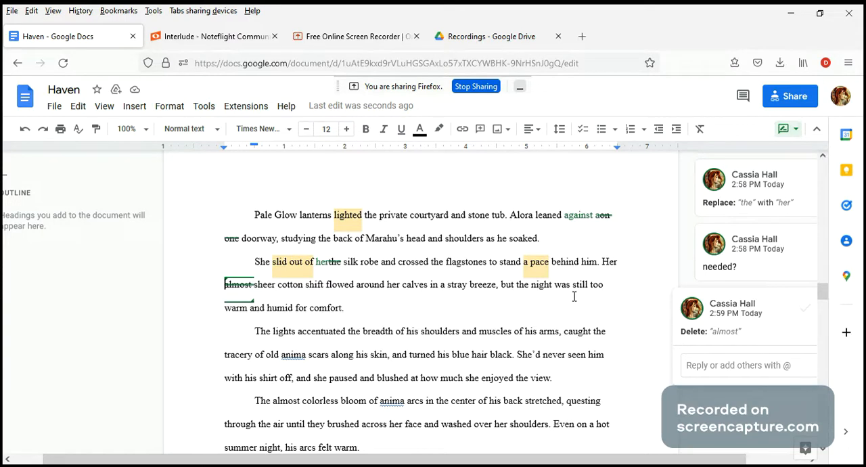
mouse_move(547, 308)
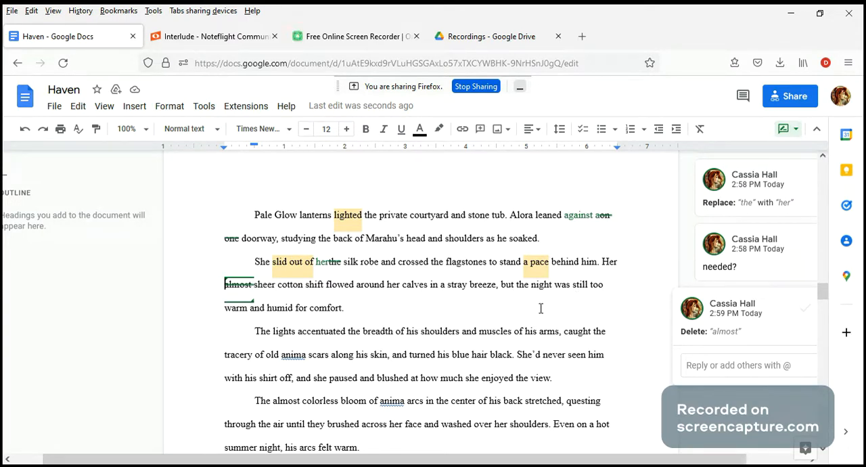
left_click_drag(447, 284, 497, 284)
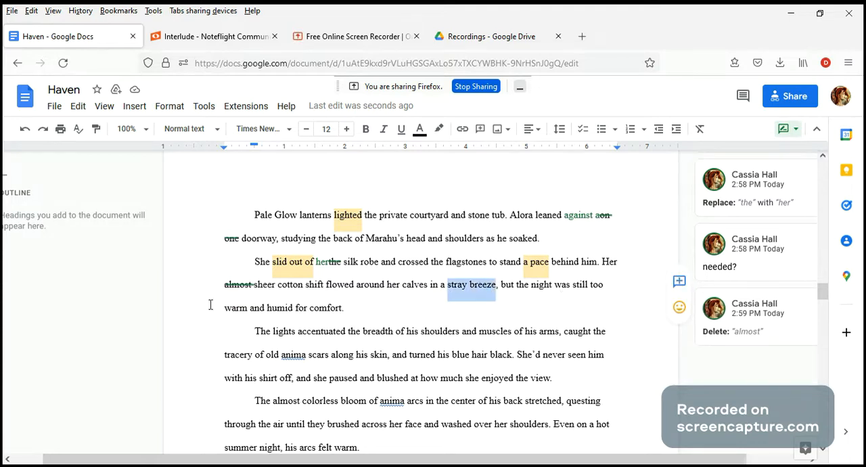
mouse_move(426, 299)
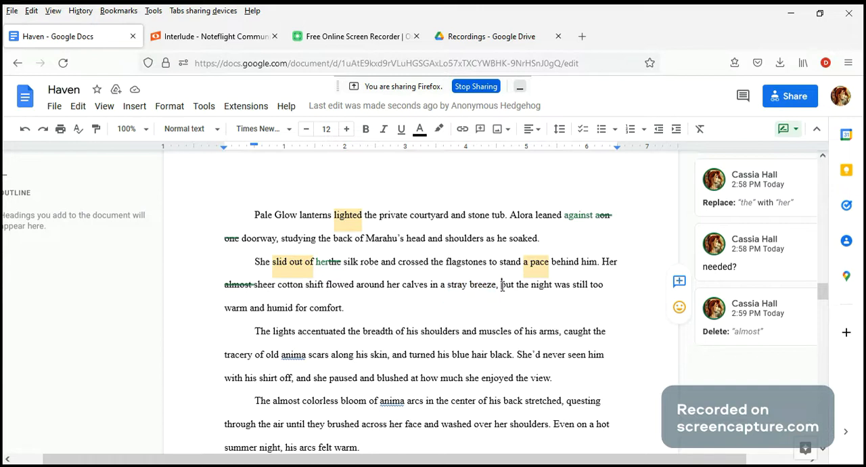
left_click_drag(502, 284, 345, 308)
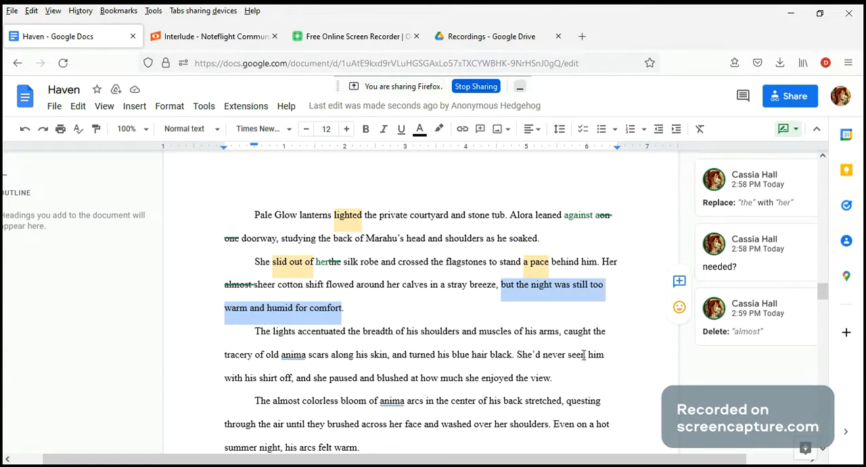
- Post a 'welcome in the warm and sultry…' comment on the humid-night clause
left_click(679, 281)
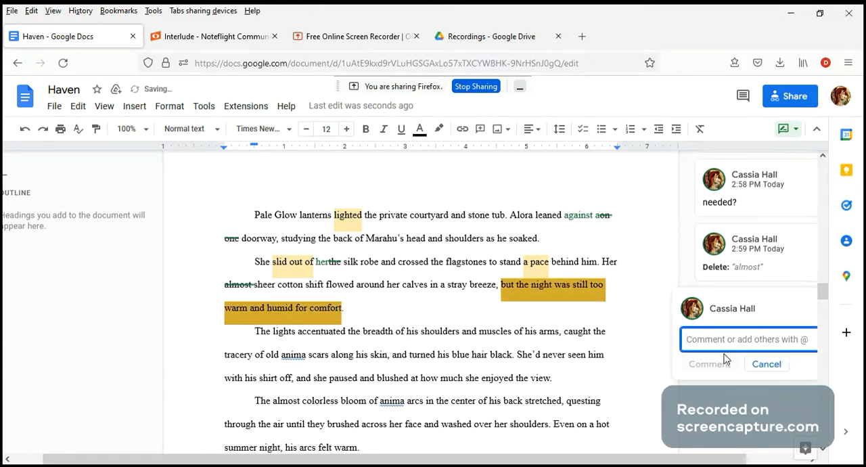
type("we")
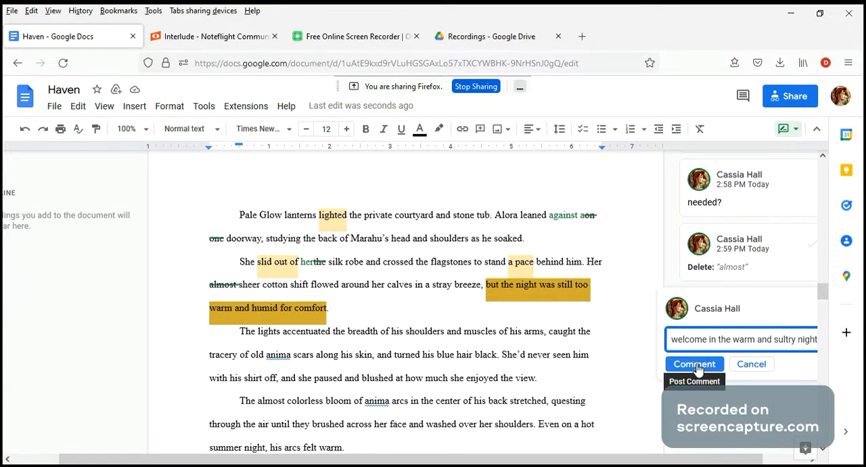
left_click(694, 364)
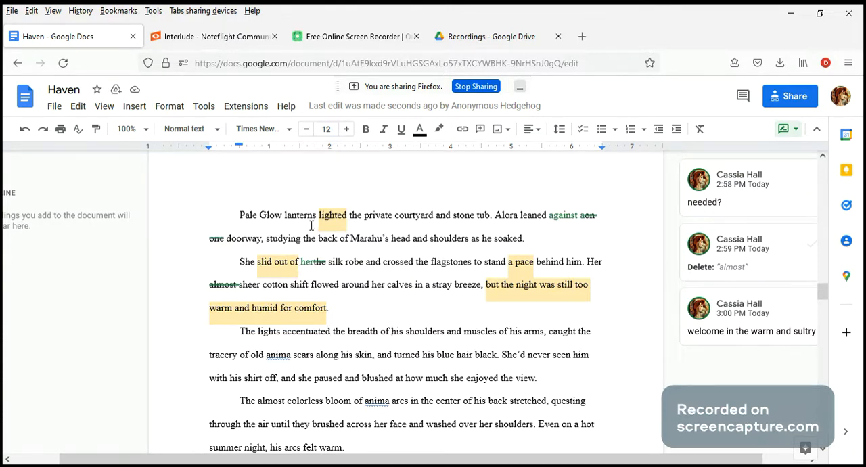
- Comment 'Lantern light' on 'The lights' opening the shoulders paragraph
double_click(268, 331)
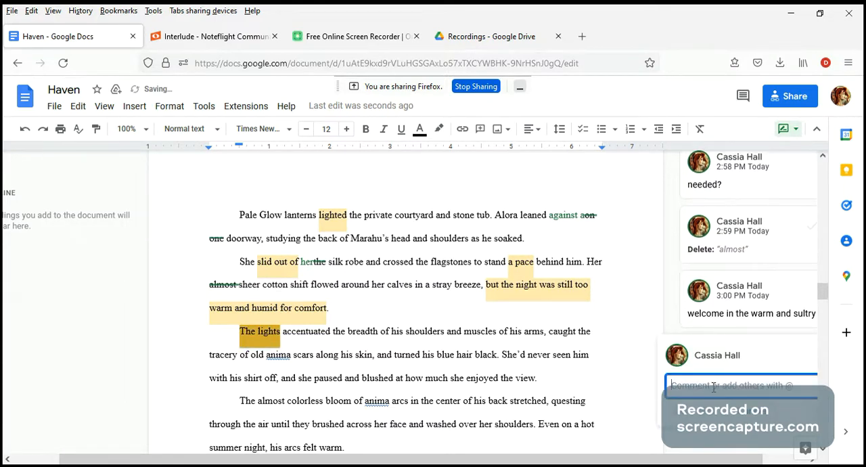
type("Lantern light")
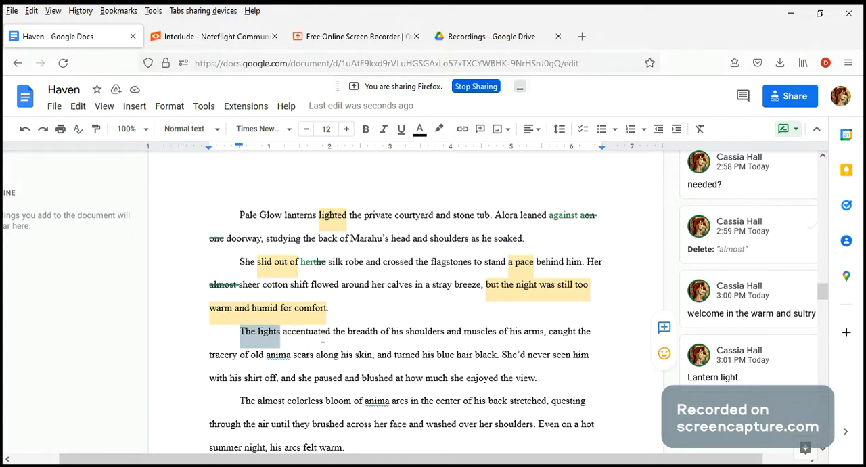
mouse_move(373, 343)
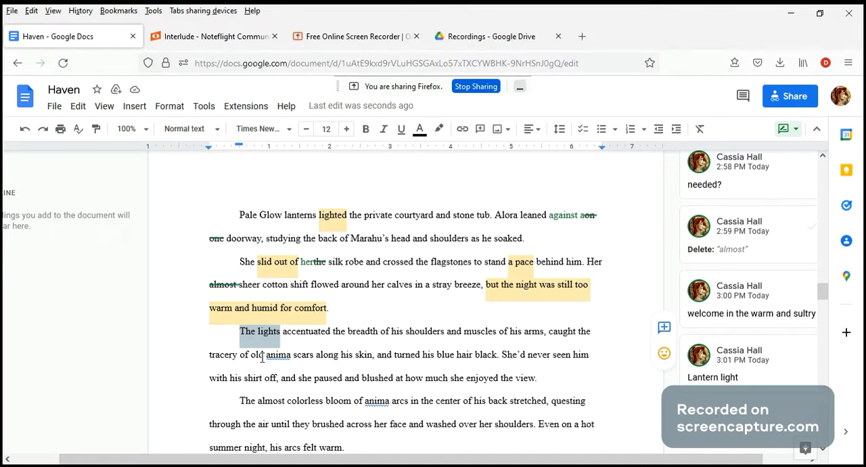
mouse_move(358, 365)
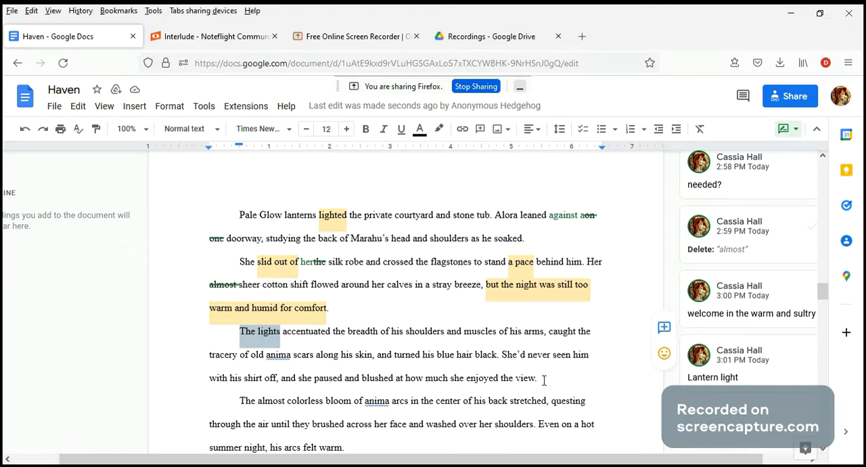
scroll("down", 3)
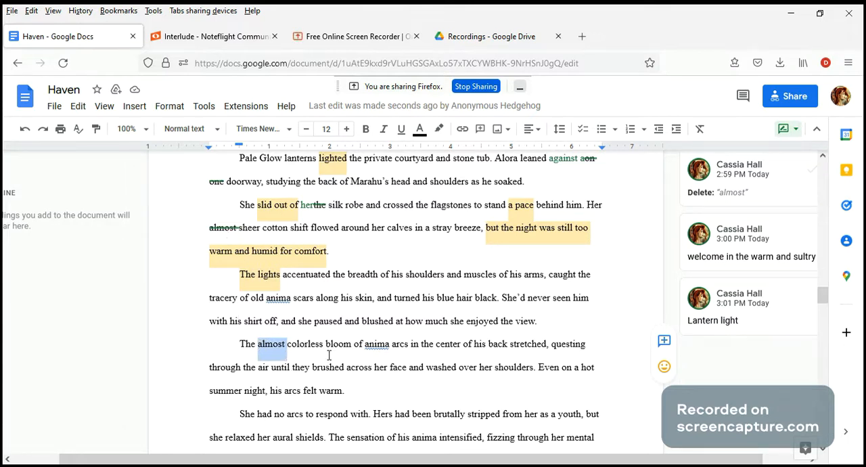
- Add a 'pale' comment on the phrase 'almost colorless'
left_click_drag(258, 343, 323, 343)
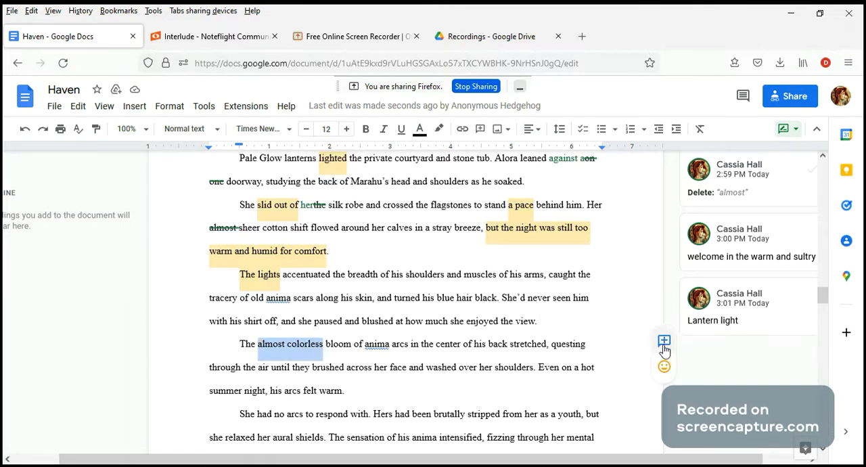
left_click(664, 341)
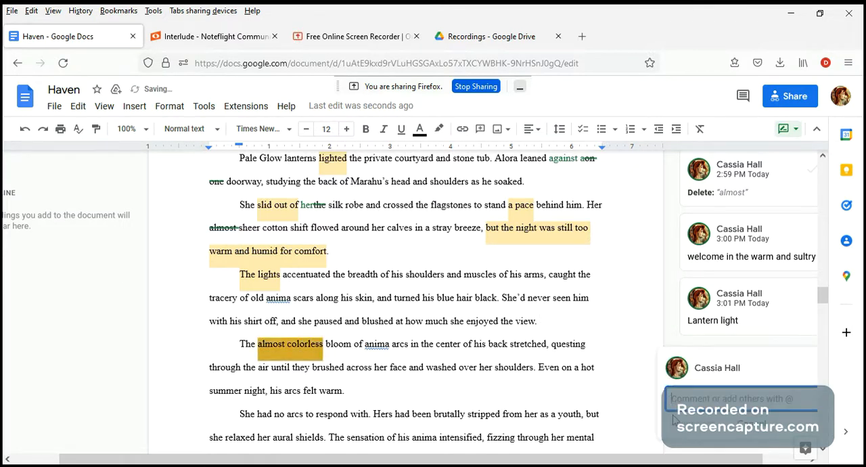
type("pale")
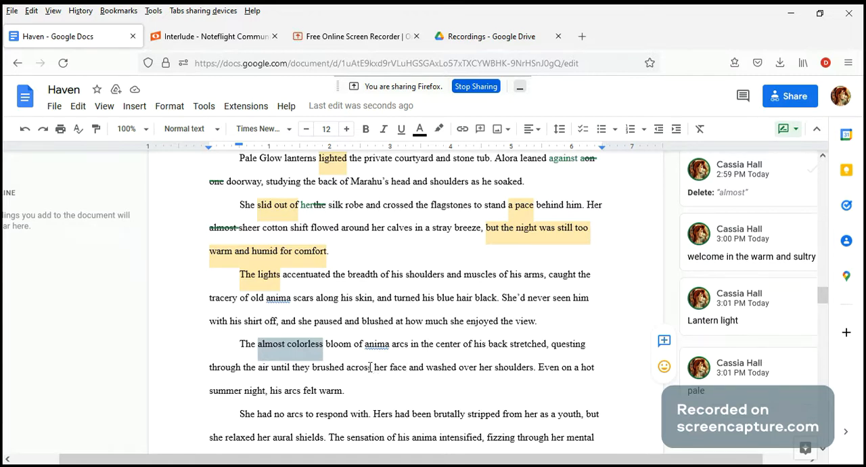
- Flag the word 'across' with a '? needed' comment
double_click(359, 367)
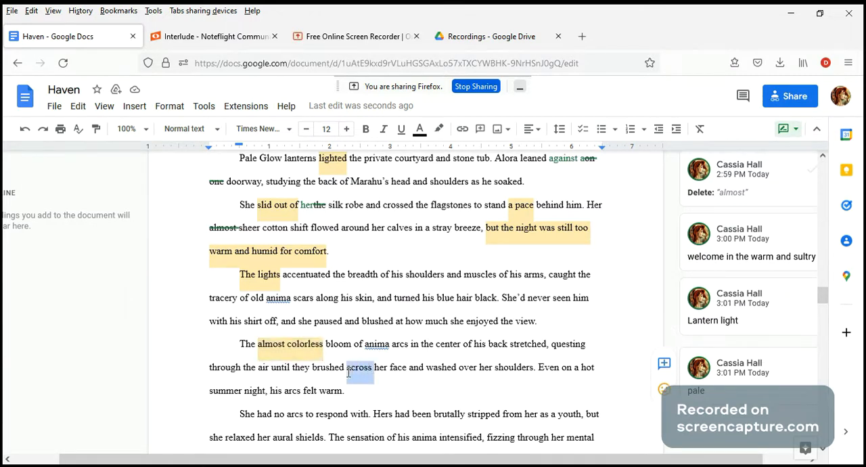
left_click(359, 367)
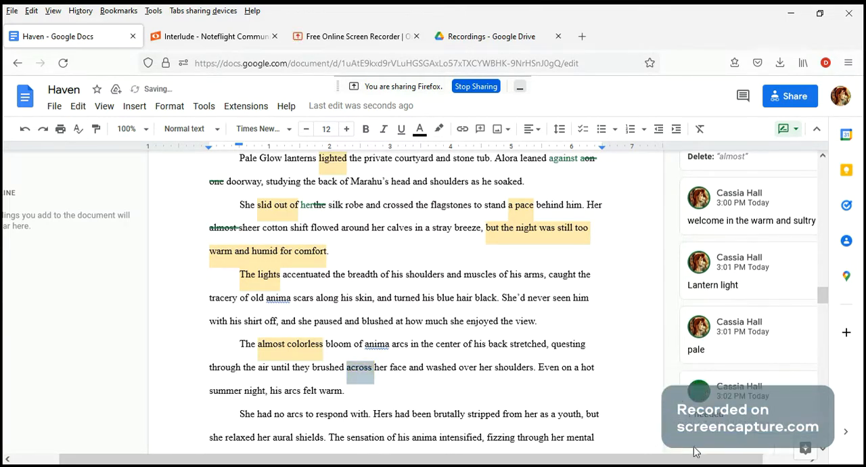
scroll("down", 3)
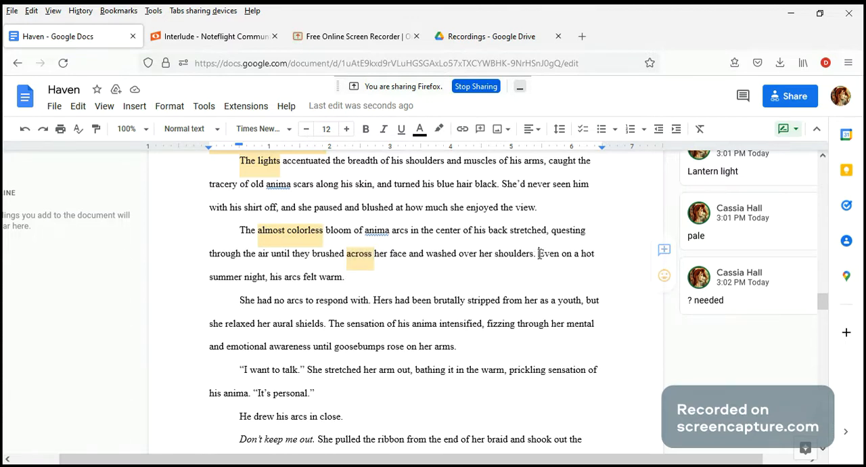
- Post '? His arcs felt warm on her flushed skin' on 'Even on a hot summer night'
double_click(544, 253)
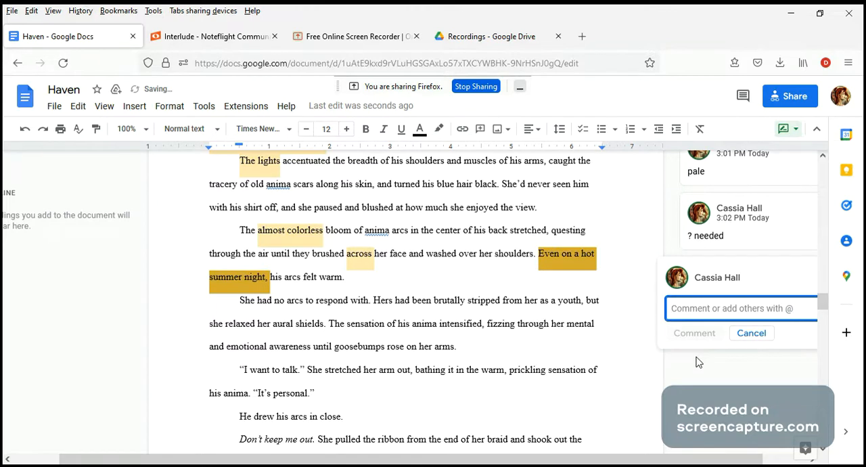
type("? H")
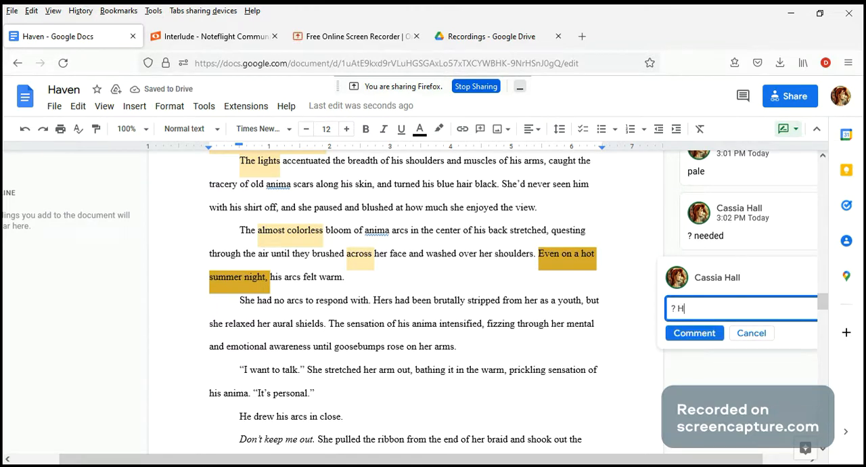
type("is arcs felt warm on her flushed skin")
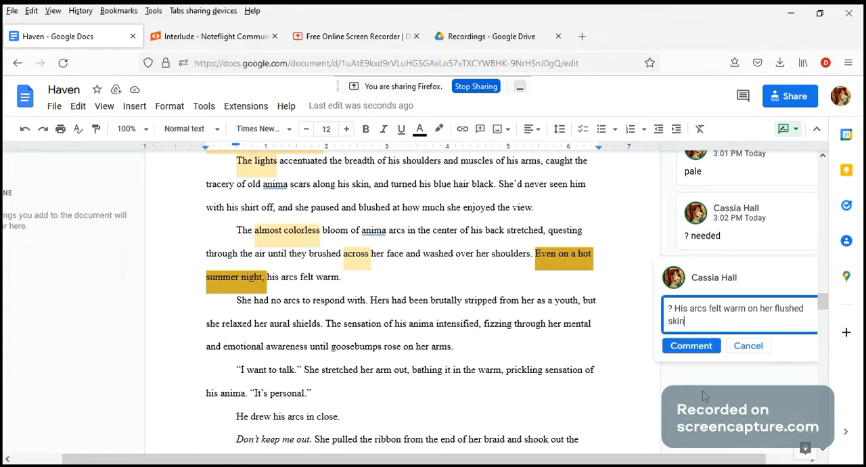
left_click(691, 345)
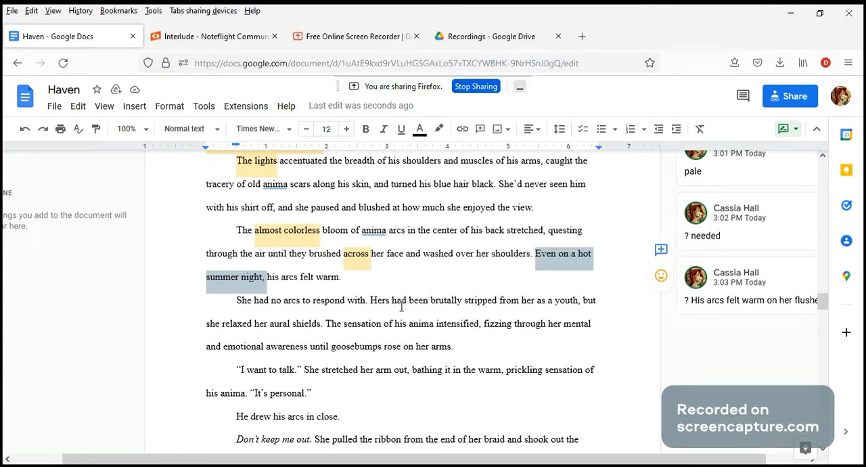
- Scroll down to the tub passage where she strokes his still-damp hair
scroll("down", 3)
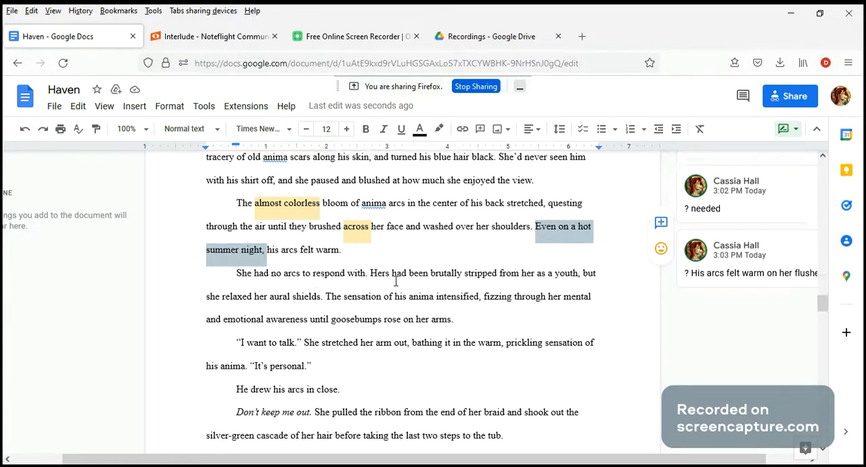
scroll("down", 3)
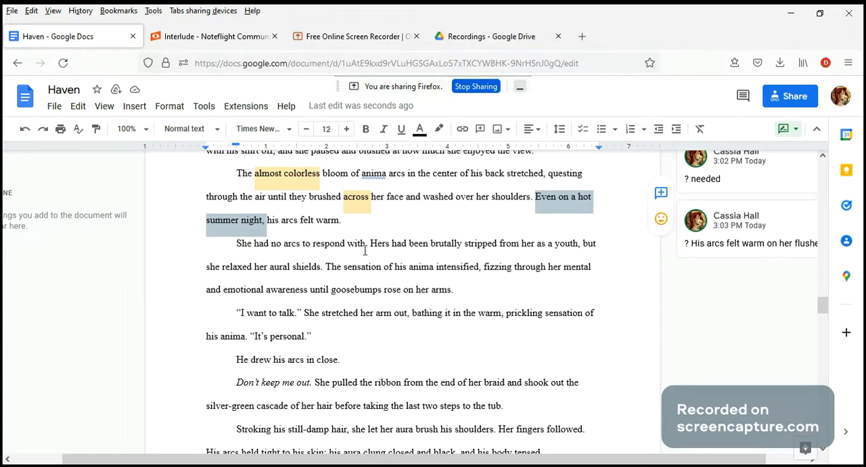
mouse_move(482, 252)
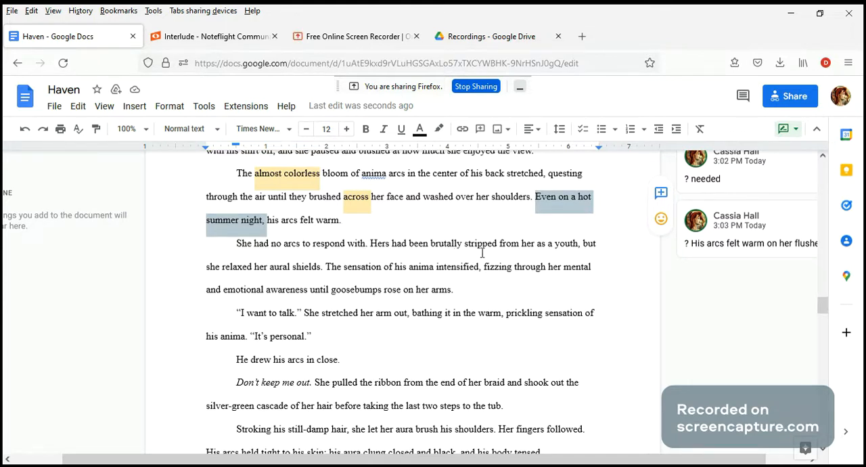
mouse_move(277, 294)
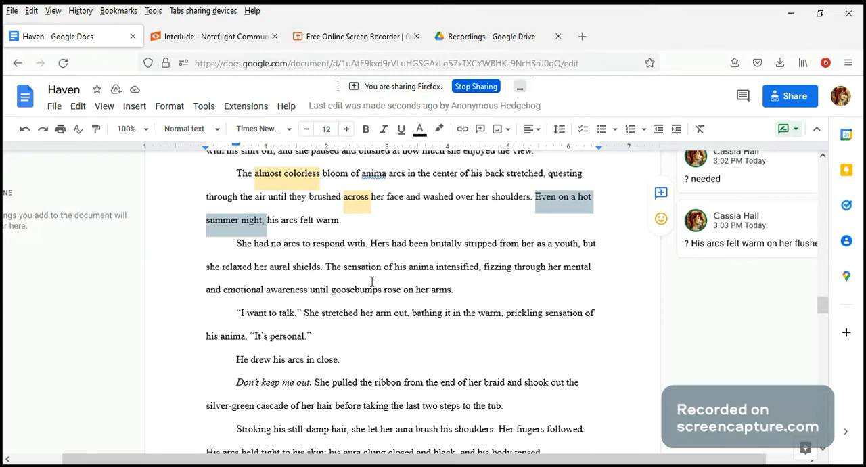
mouse_move(482, 279)
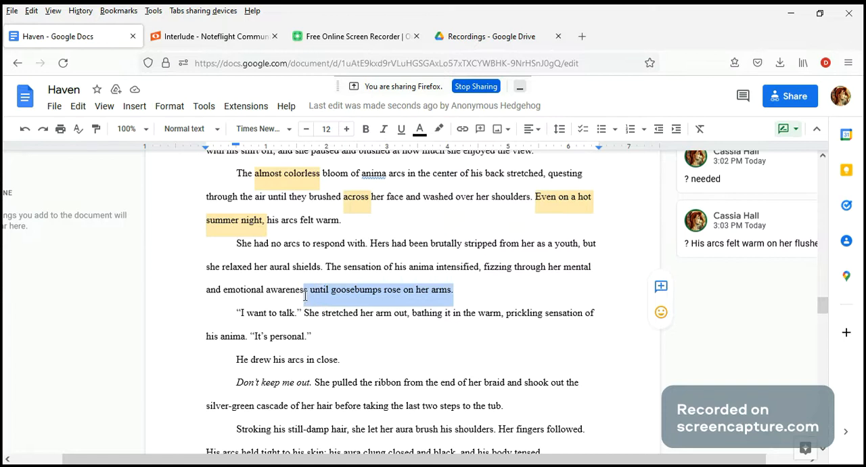
mouse_move(423, 264)
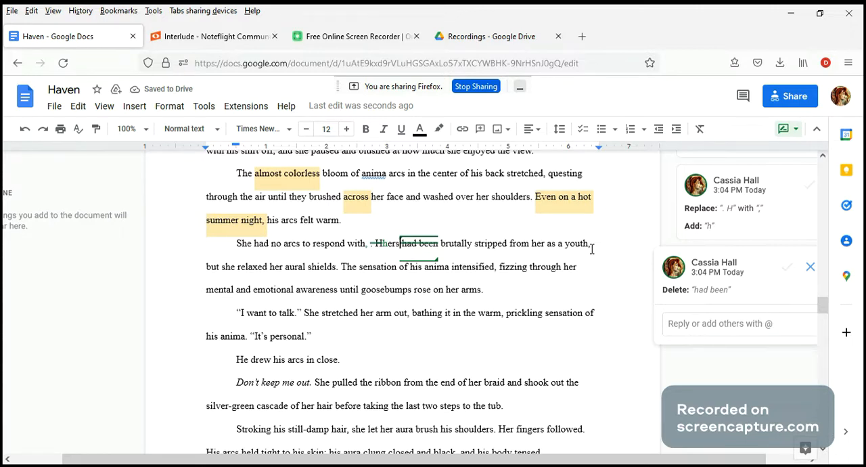
- Place the insertion point beside the deleted 'had been' to begin the suggested rewrite
left_click(811, 266)
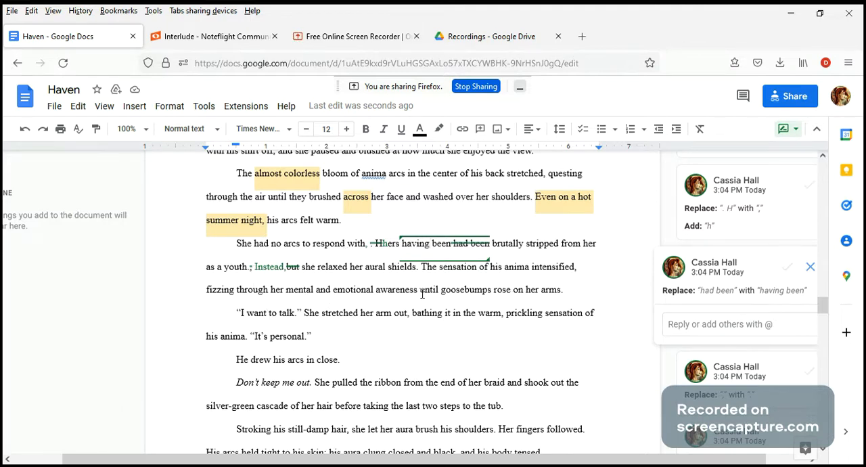
scroll("down", 3)
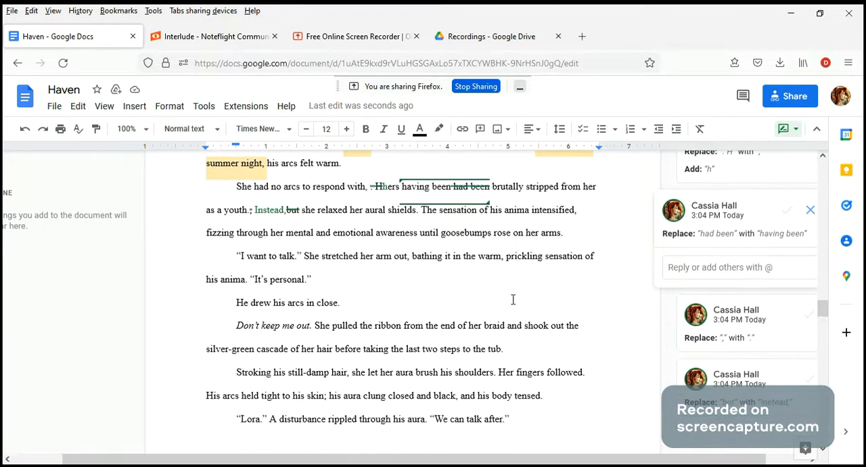
scroll("down", 3)
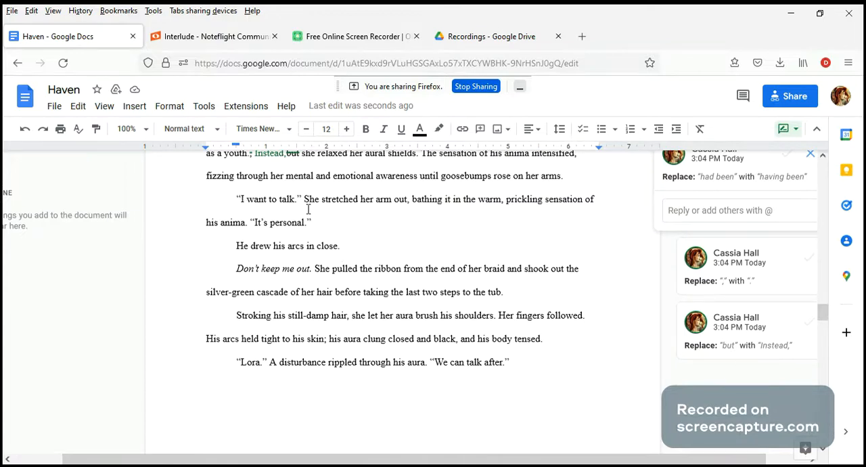
mouse_move(320, 204)
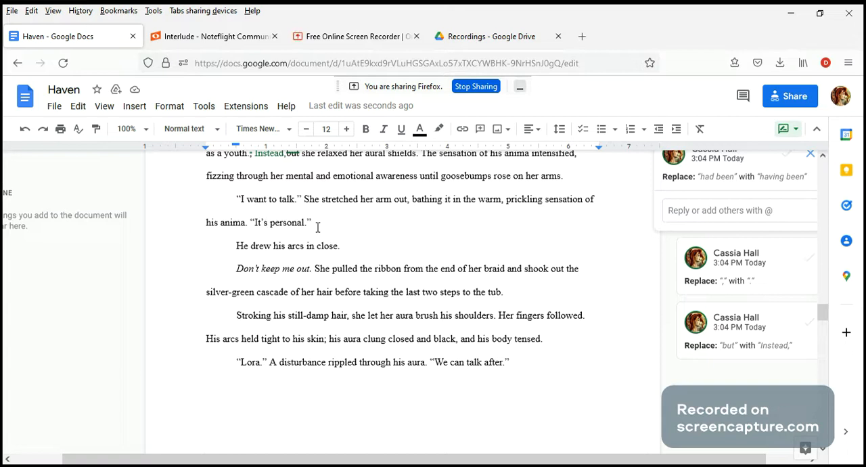
double_click(266, 199)
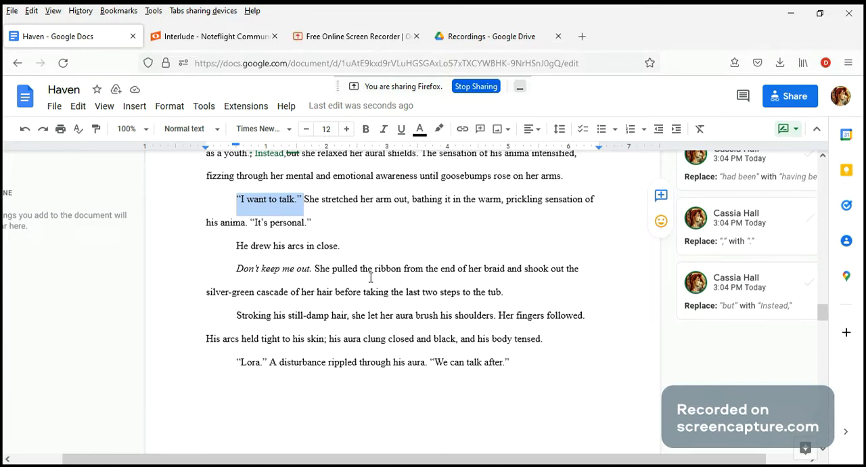
mouse_move(298, 269)
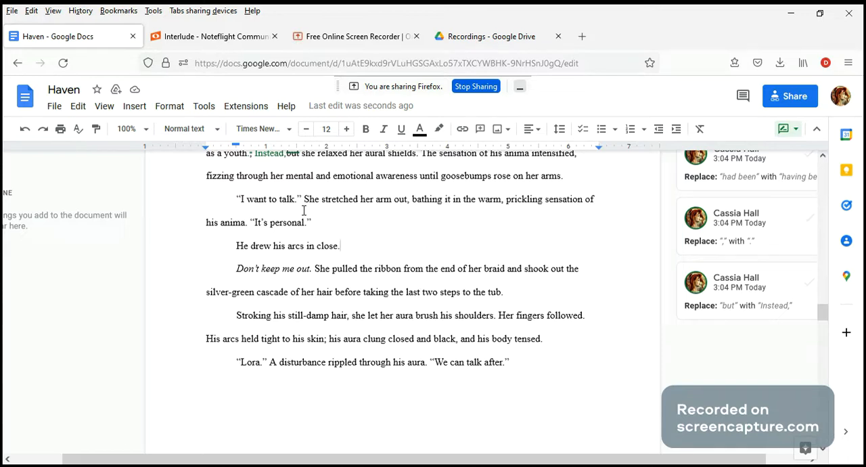
left_click_drag(236, 246, 339, 246)
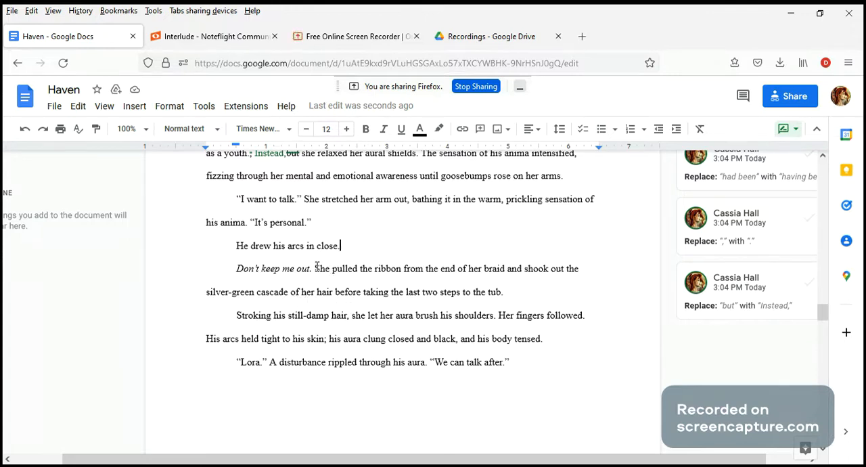
mouse_move(370, 299)
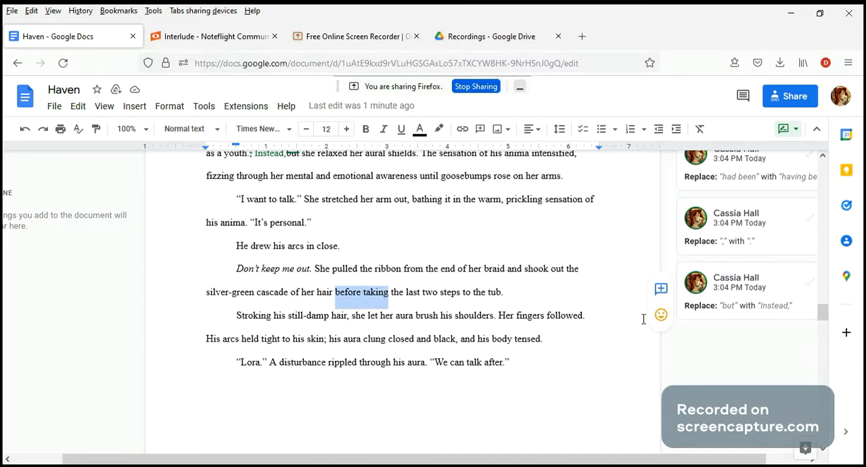
- Post the comment 'and took' on the phrase 'before taking'
type("a")
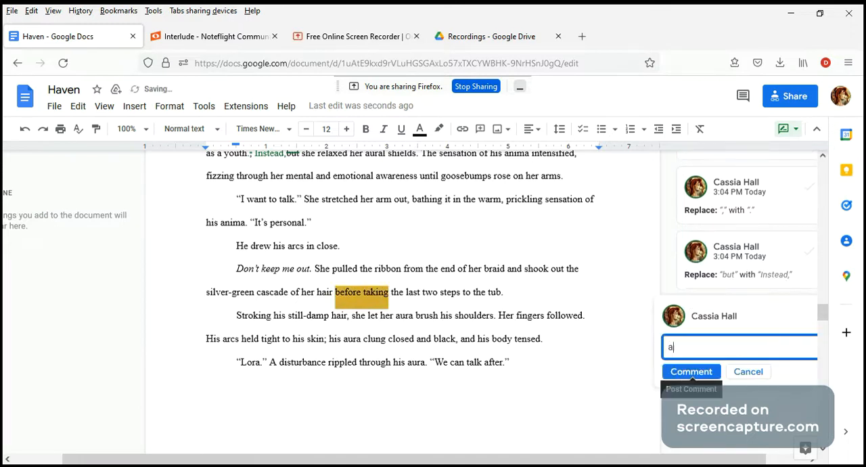
type("nd took")
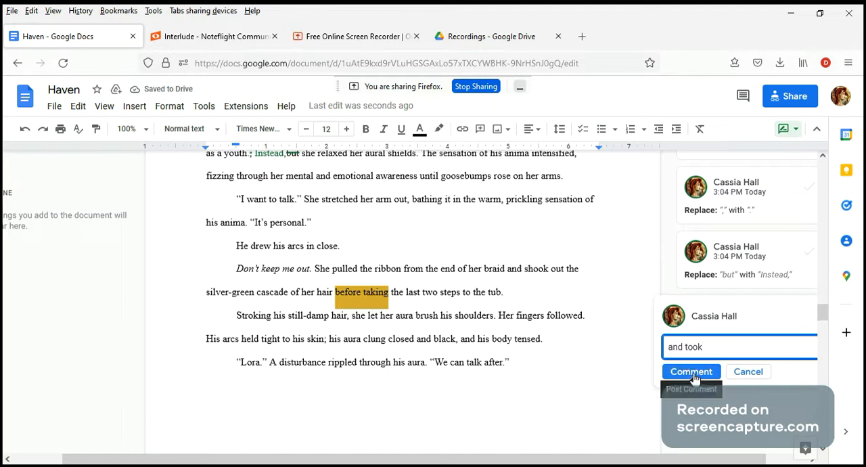
left_click(691, 372)
type(",")
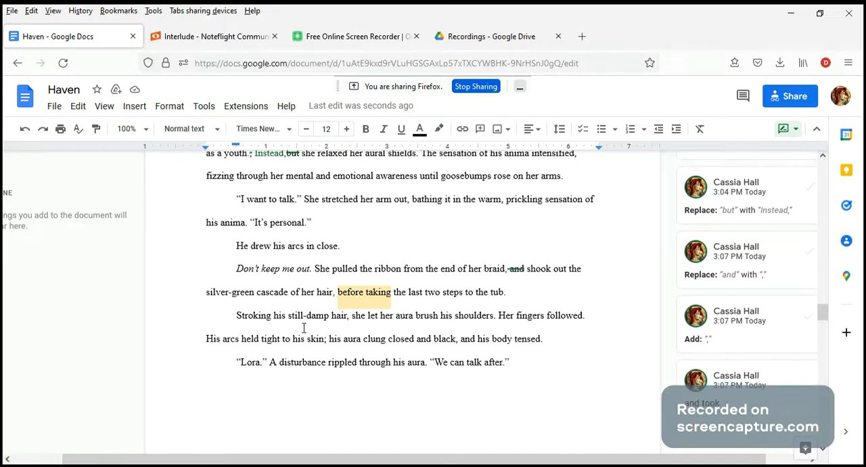
mouse_move(341, 357)
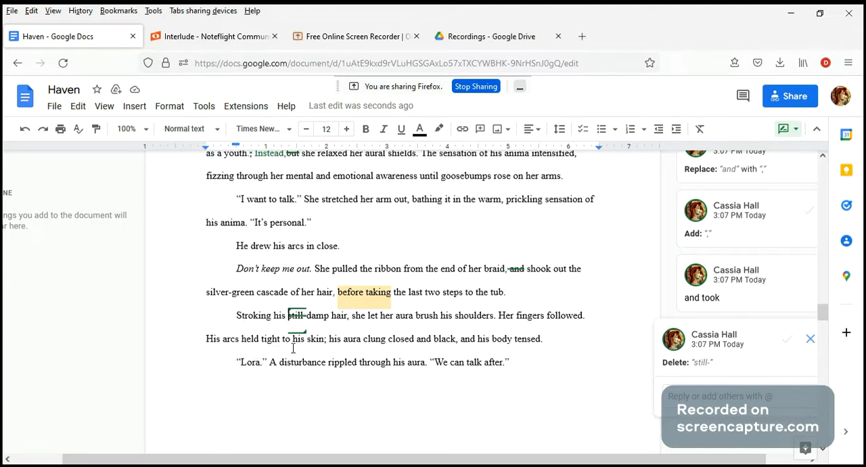
mouse_move(327, 351)
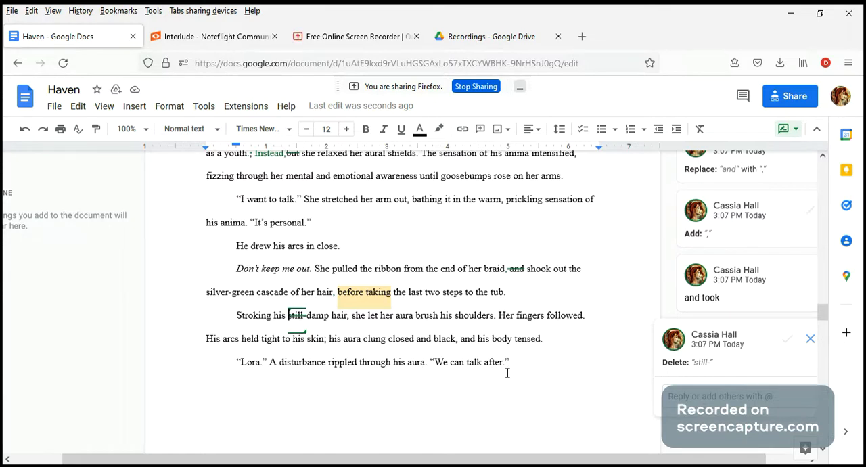
mouse_move(284, 362)
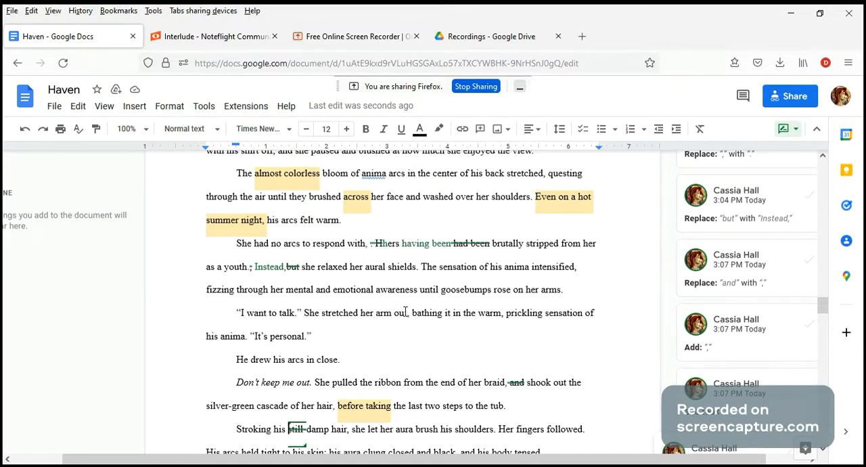
scroll("down", 3)
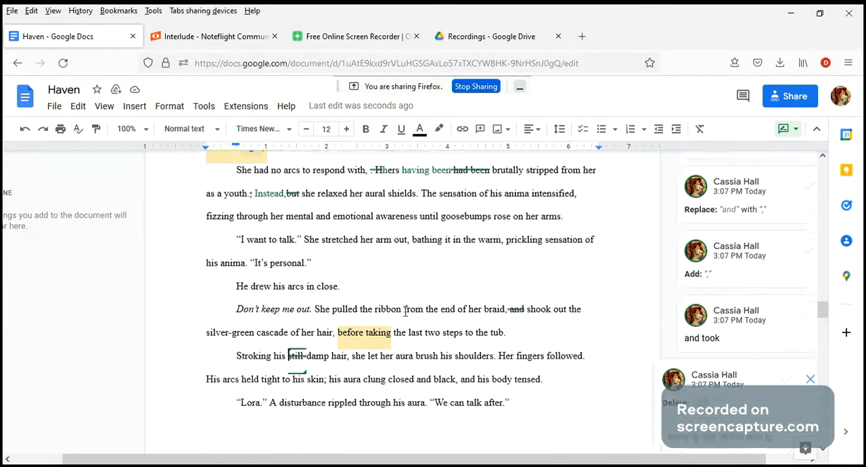
scroll("down", 3)
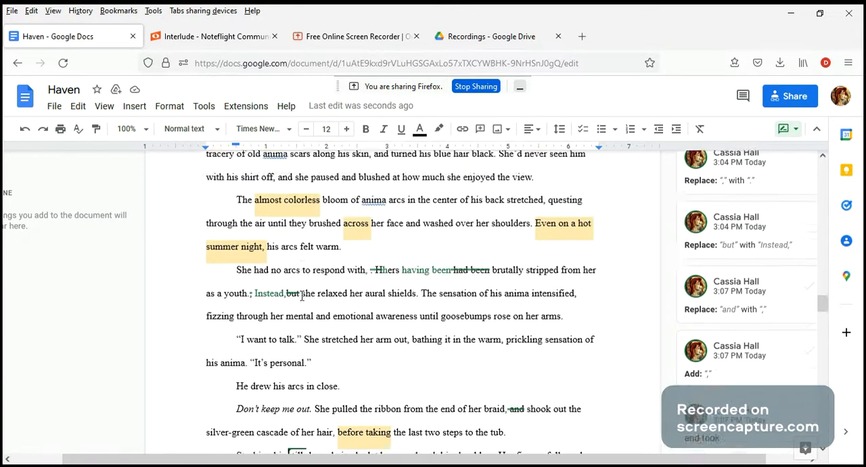
scroll("down", 3)
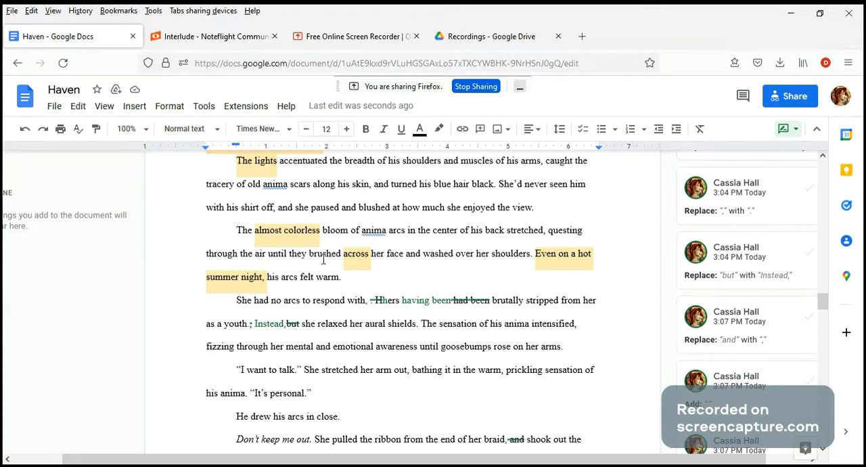
mouse_move(373, 254)
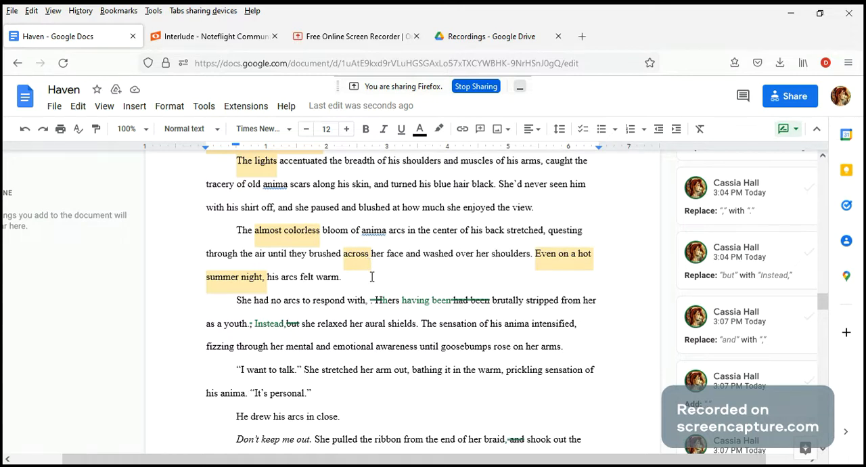
scroll("down", 3)
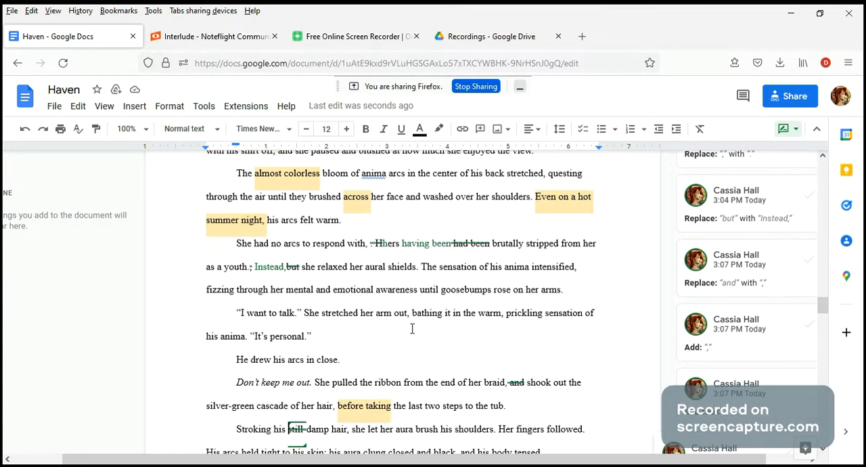
scroll("down", 3)
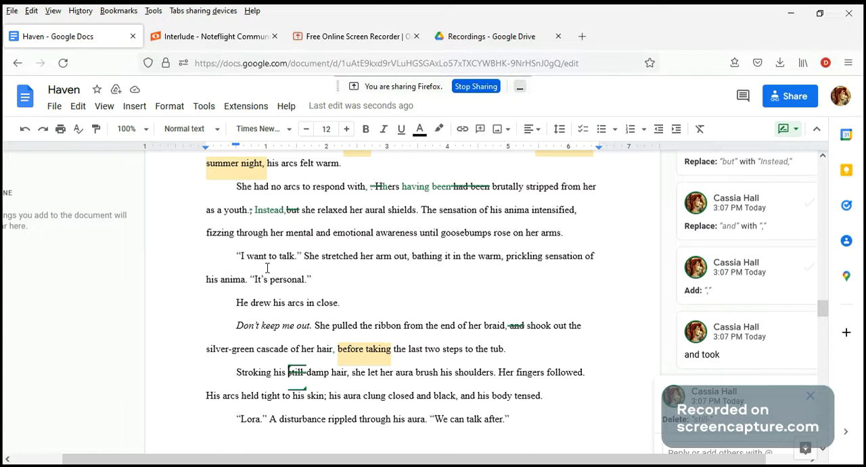
mouse_move(284, 309)
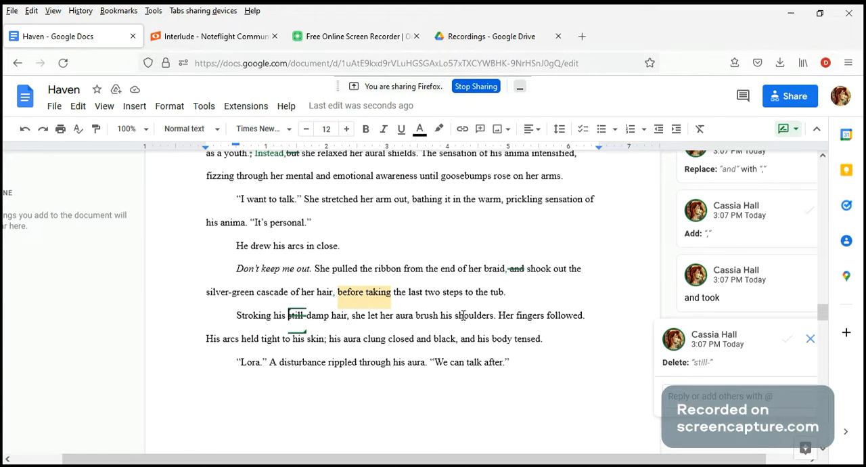
mouse_move(578, 318)
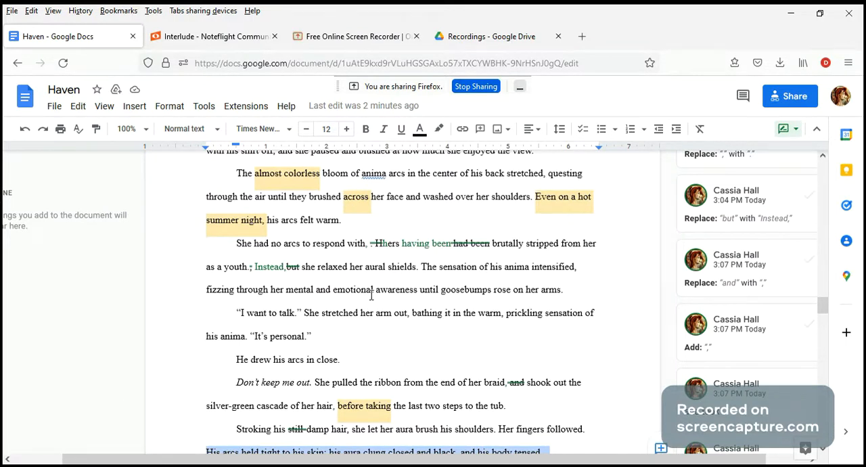
mouse_move(353, 316)
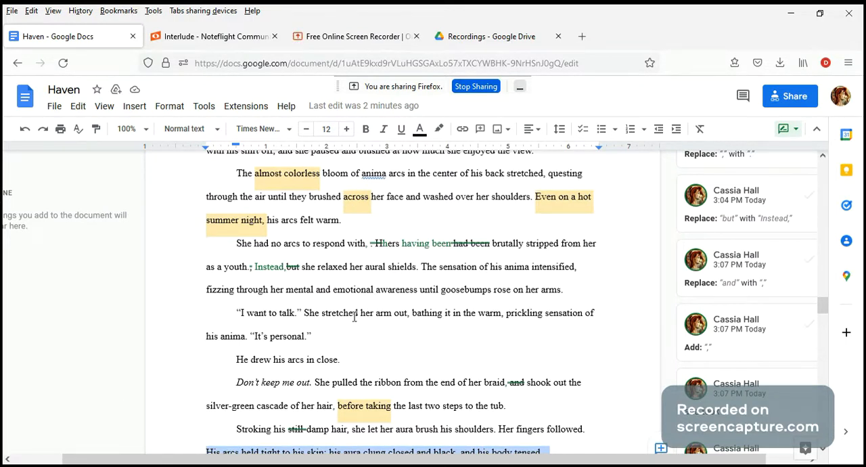
mouse_move(476, 298)
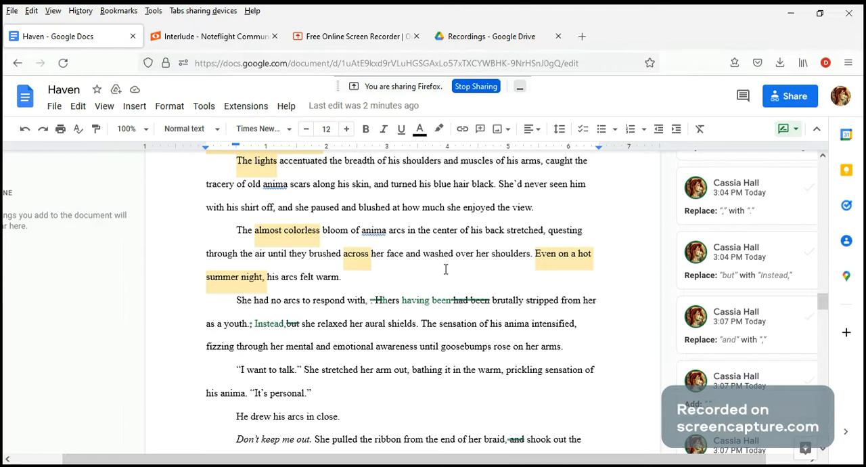
scroll("down", 3)
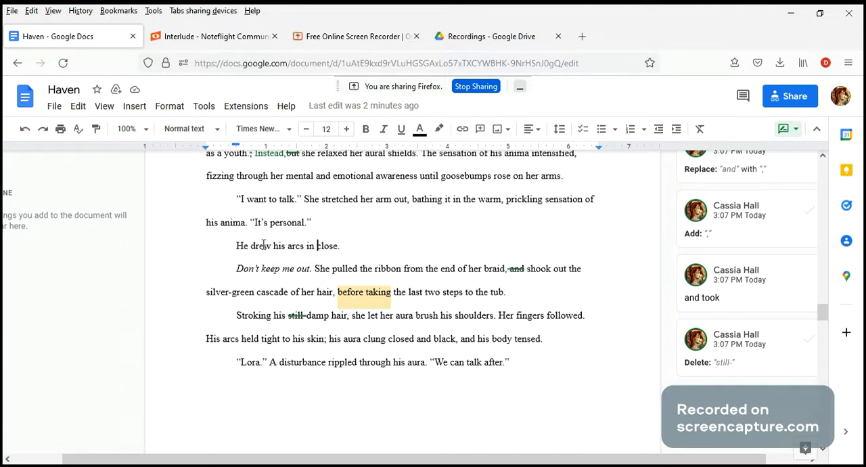
mouse_move(274, 245)
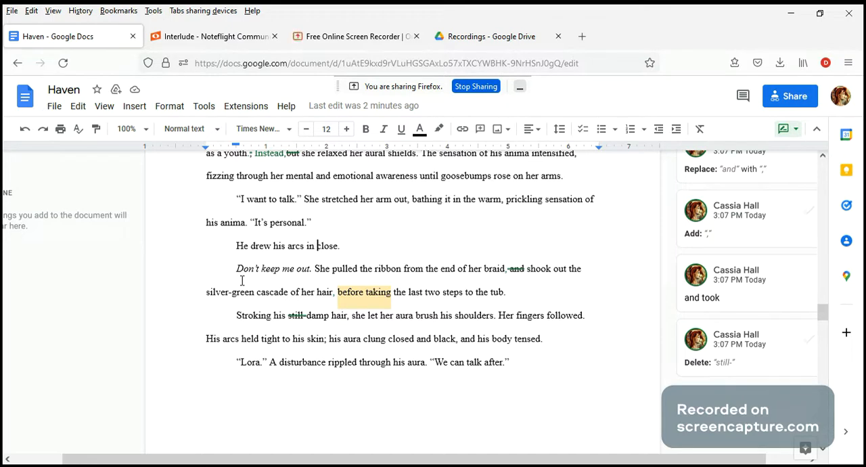
mouse_move(313, 293)
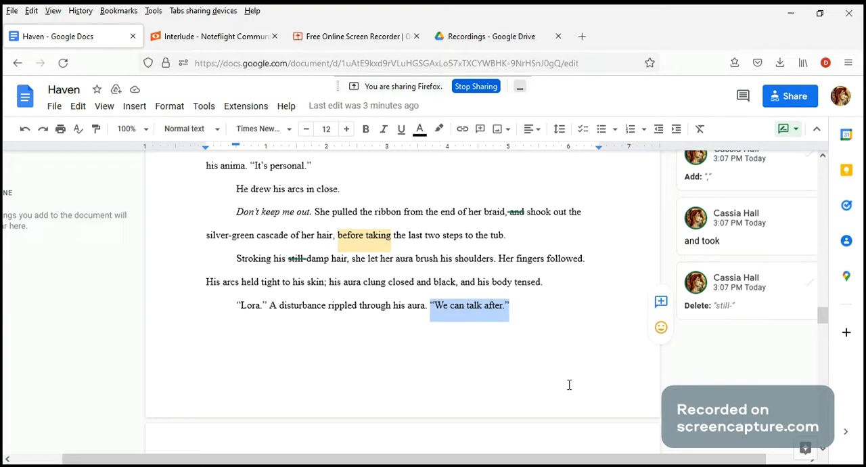
scroll("down", 3)
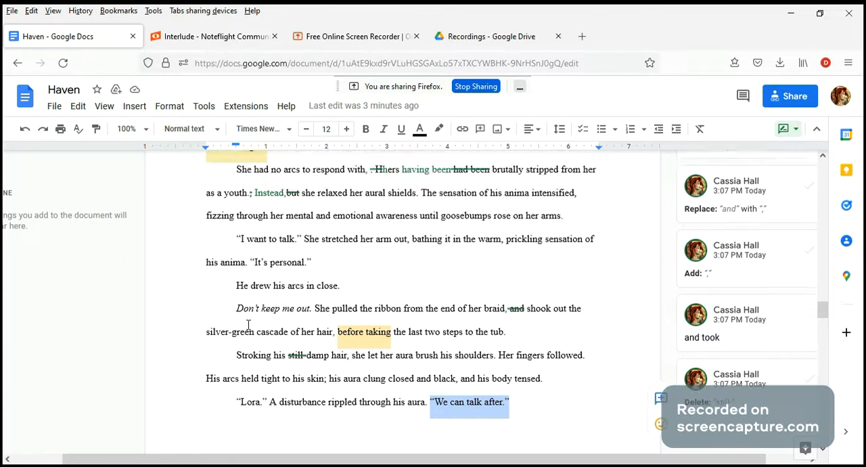
scroll("down", 3)
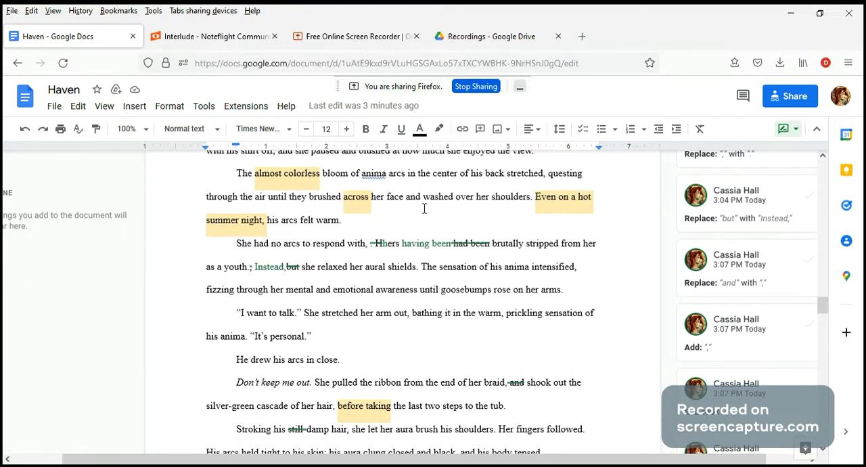
mouse_move(528, 294)
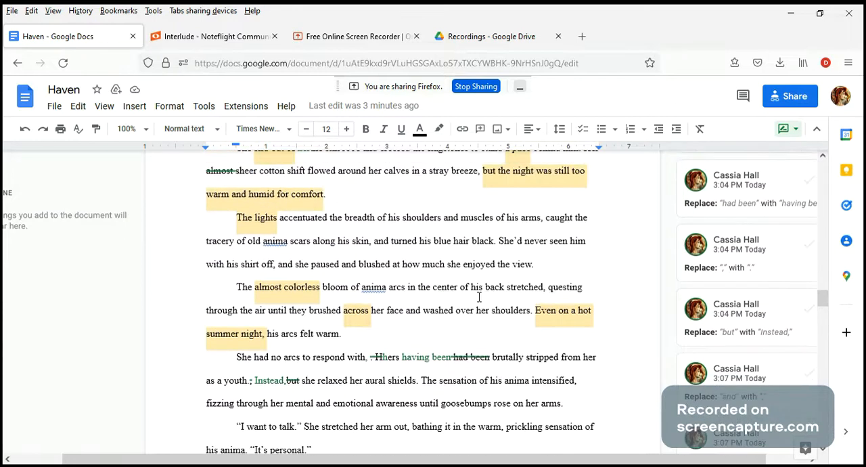
scroll("down", 3)
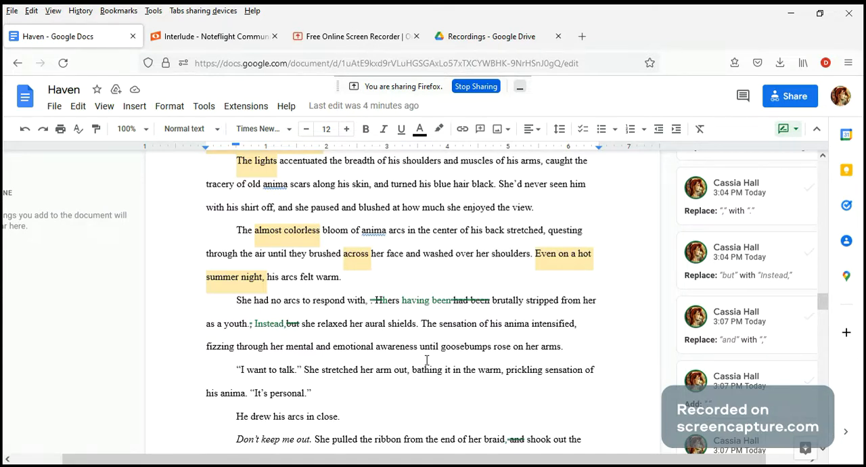
scroll("down", 3)
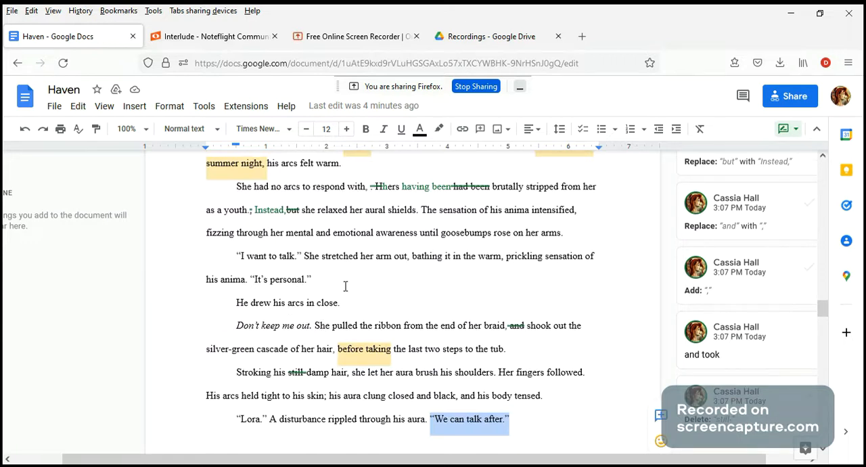
mouse_move(445, 221)
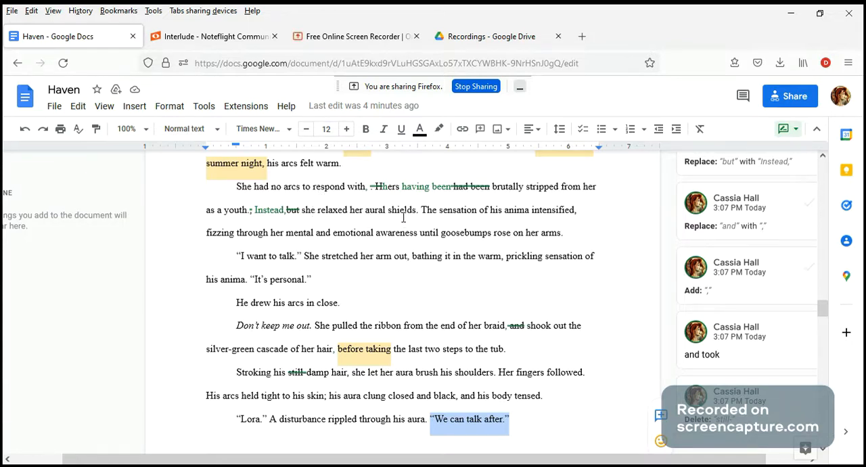
mouse_move(464, 223)
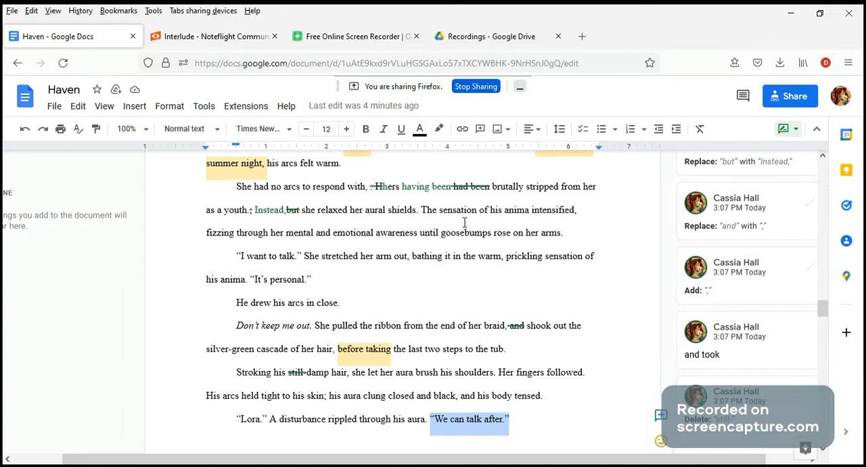
mouse_move(256, 274)
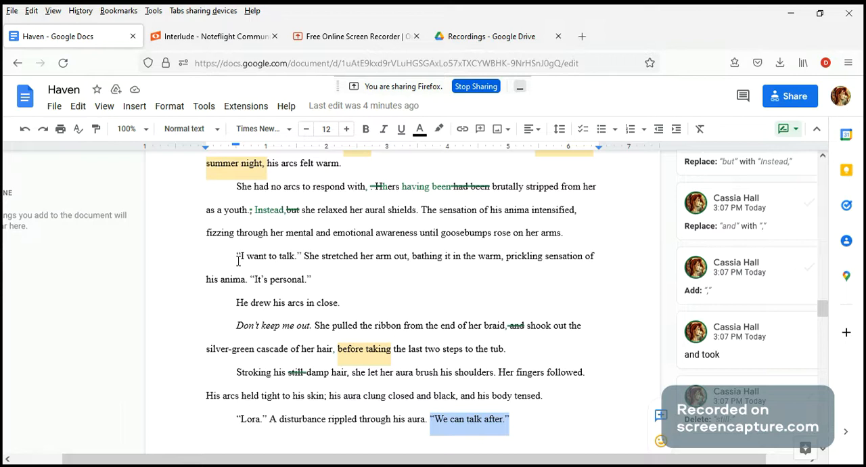
mouse_move(238, 258)
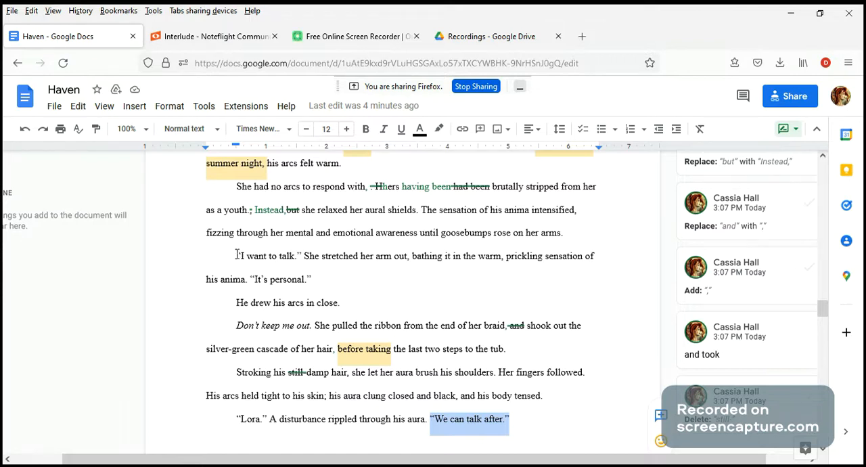
left_click_drag(236, 255, 307, 278)
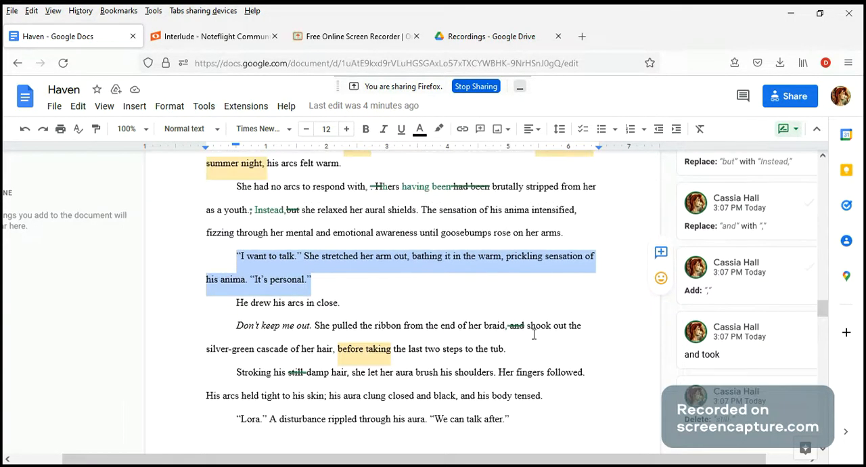
scroll("down", 3)
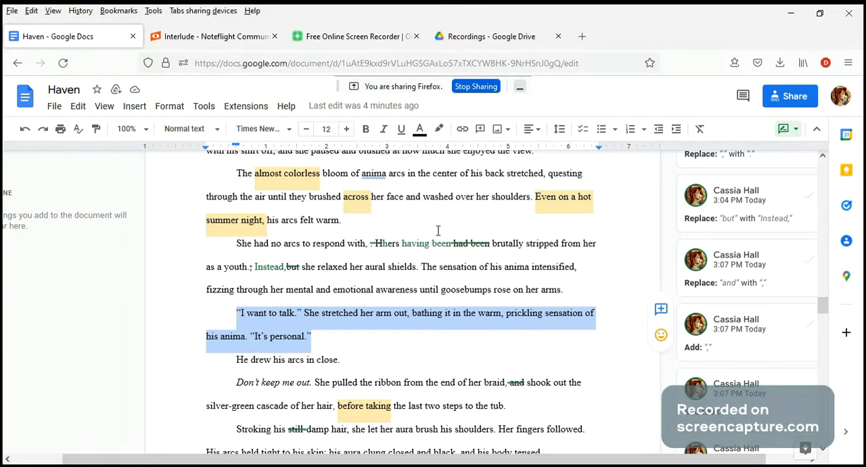
scroll("down", 3)
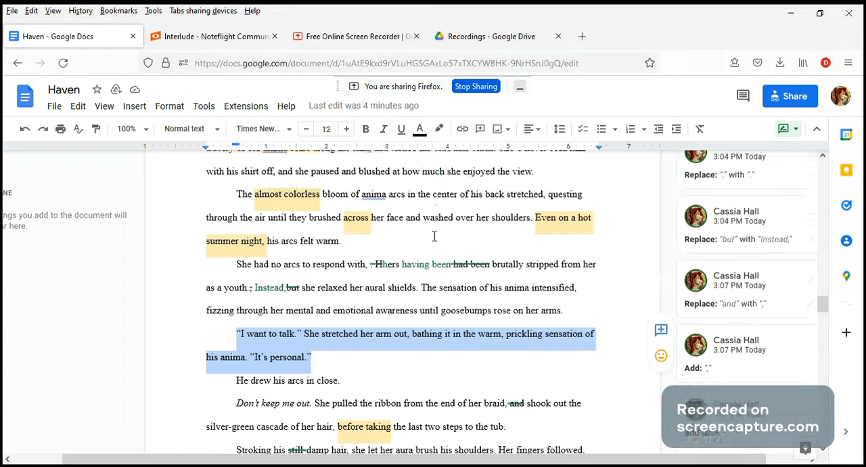
scroll("down", 3)
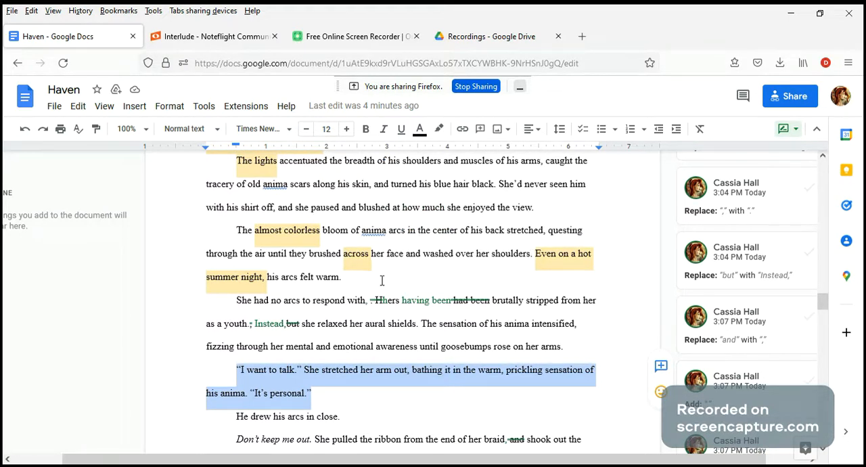
- Comment on 'his arcs felt warm.' that it's confusing about trying to figure out who it was
left_click(345, 277)
type("to show he's only")
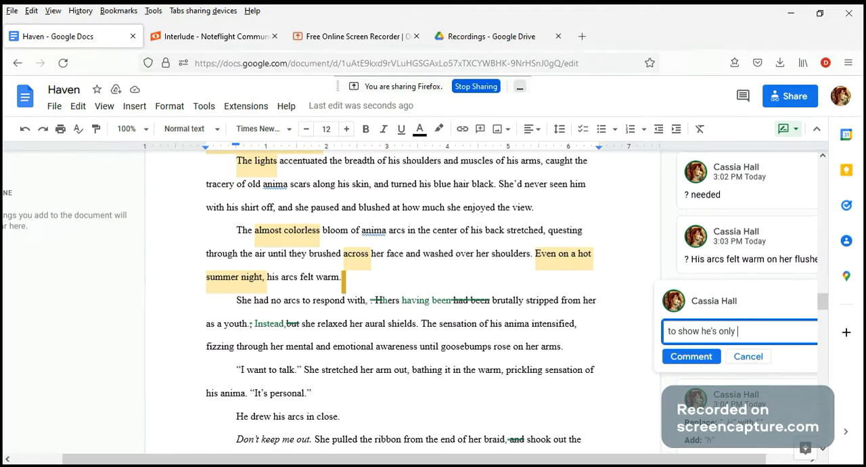
type("trying to")
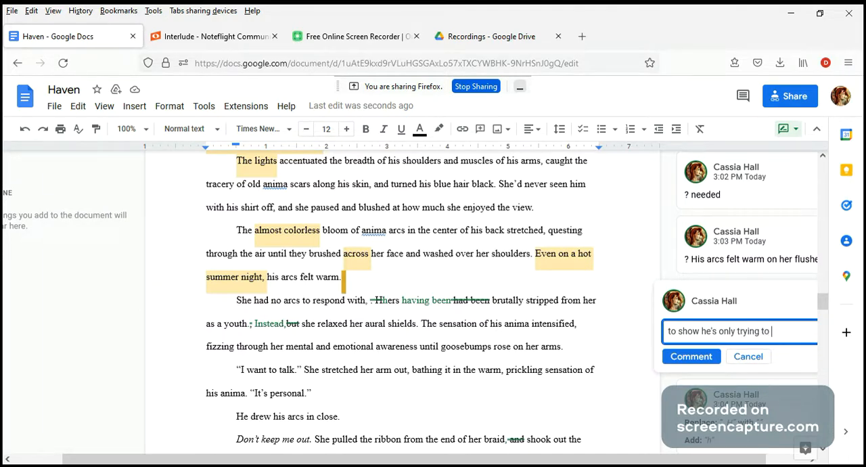
type("figure out who it")
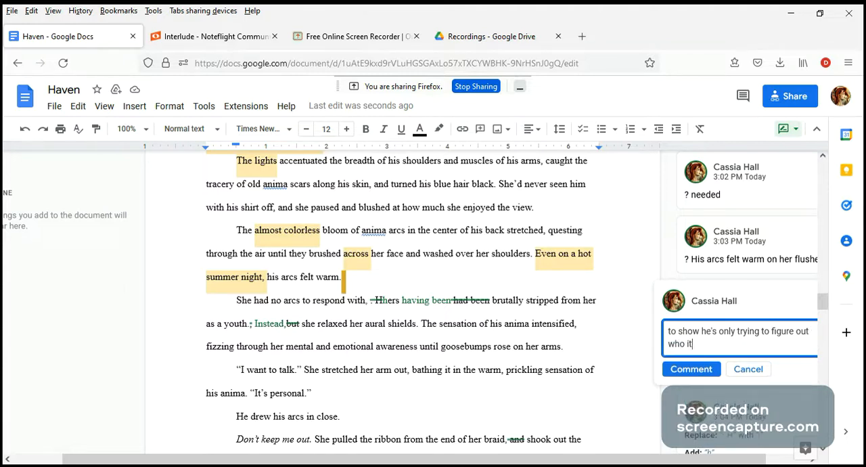
type("was , tiny bit")
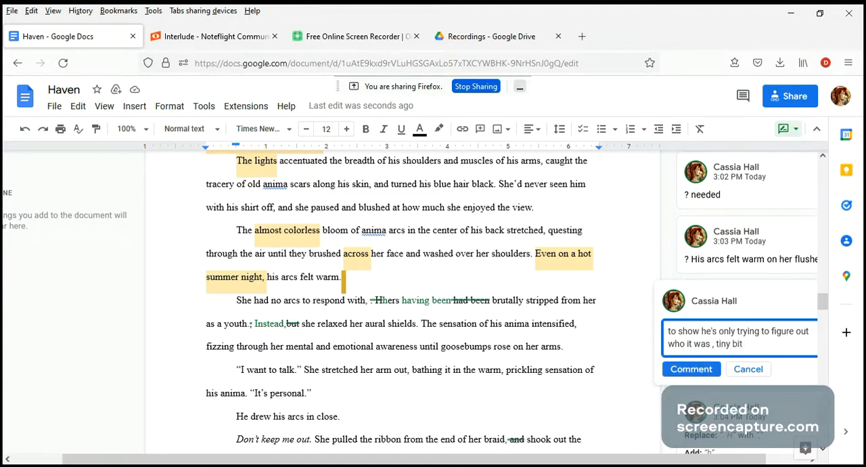
type("confusing")
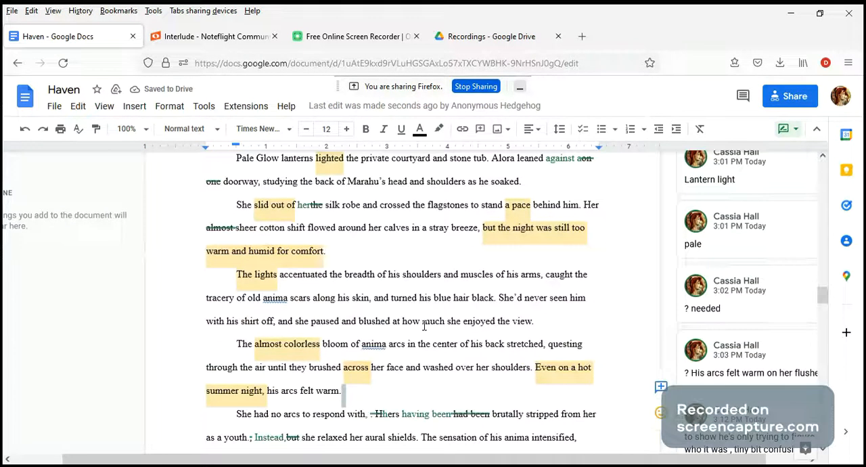
scroll("down", 3)
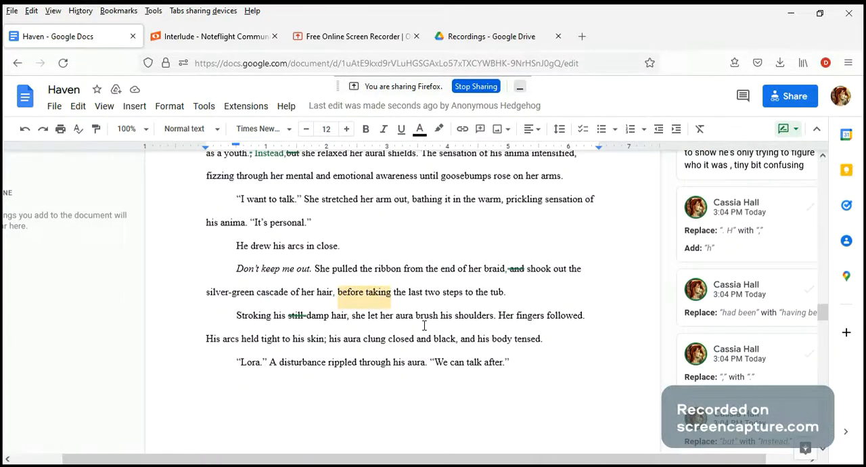